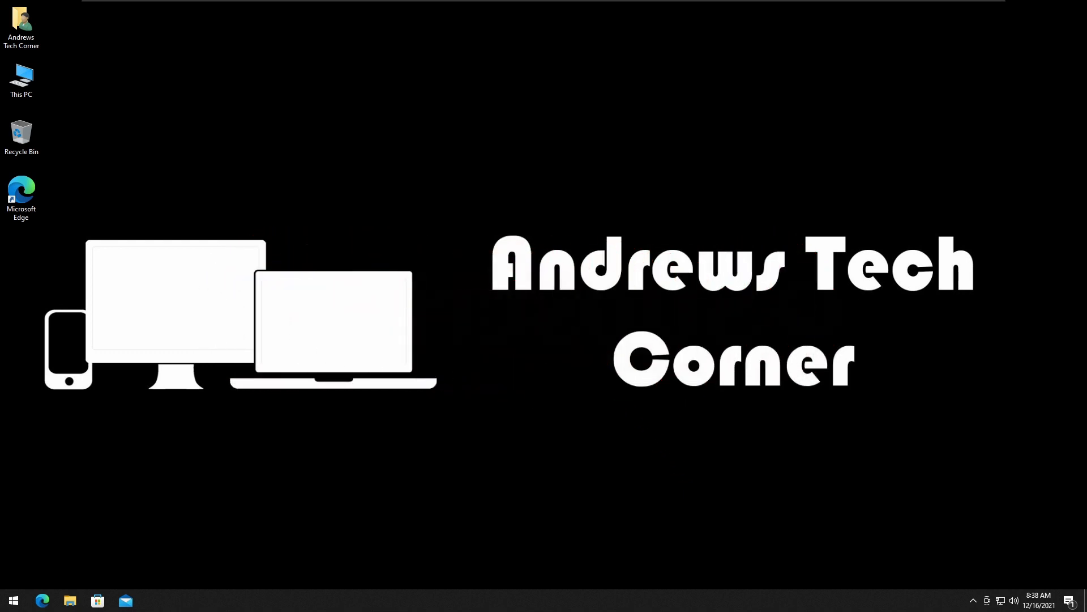
pyautogui.moveTo(13, 600)
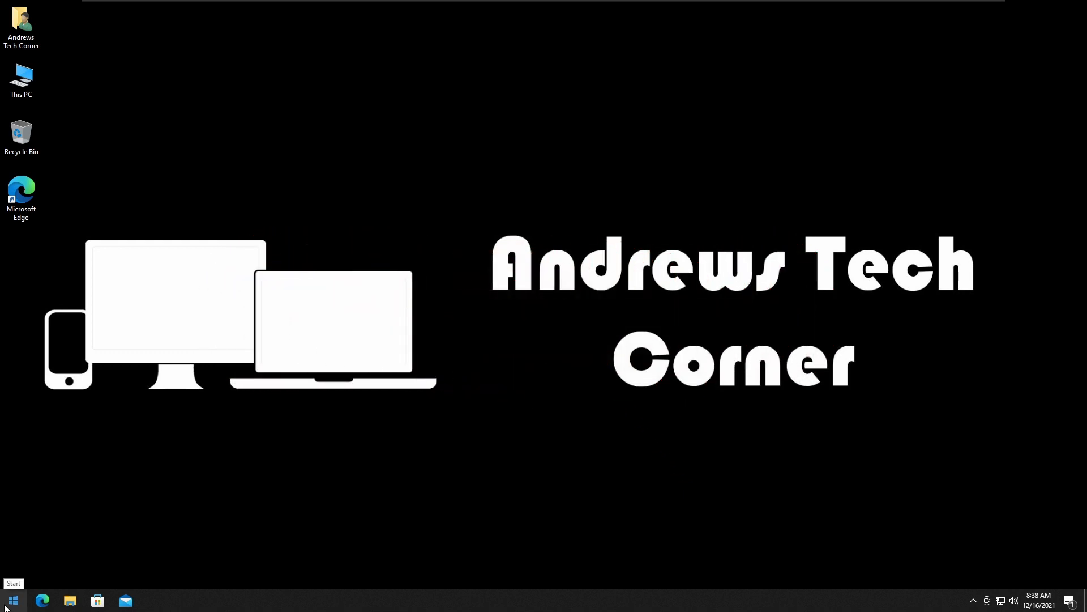
# Browse the Country or region list twice and keep United States selected
pyautogui.click(11, 600)
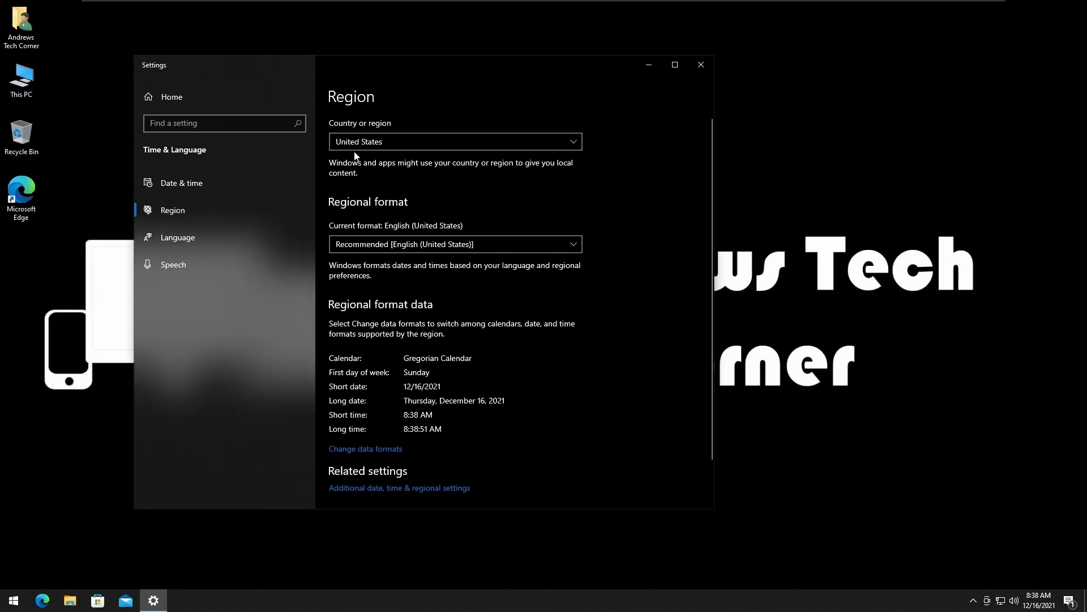
pyautogui.click(455, 141)
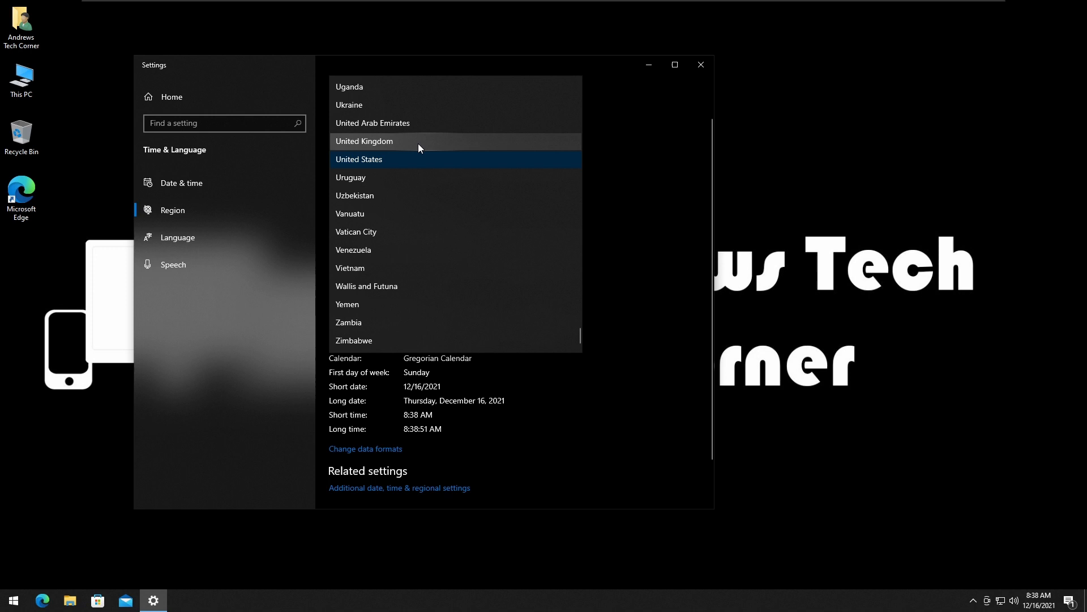
pyautogui.click(359, 159)
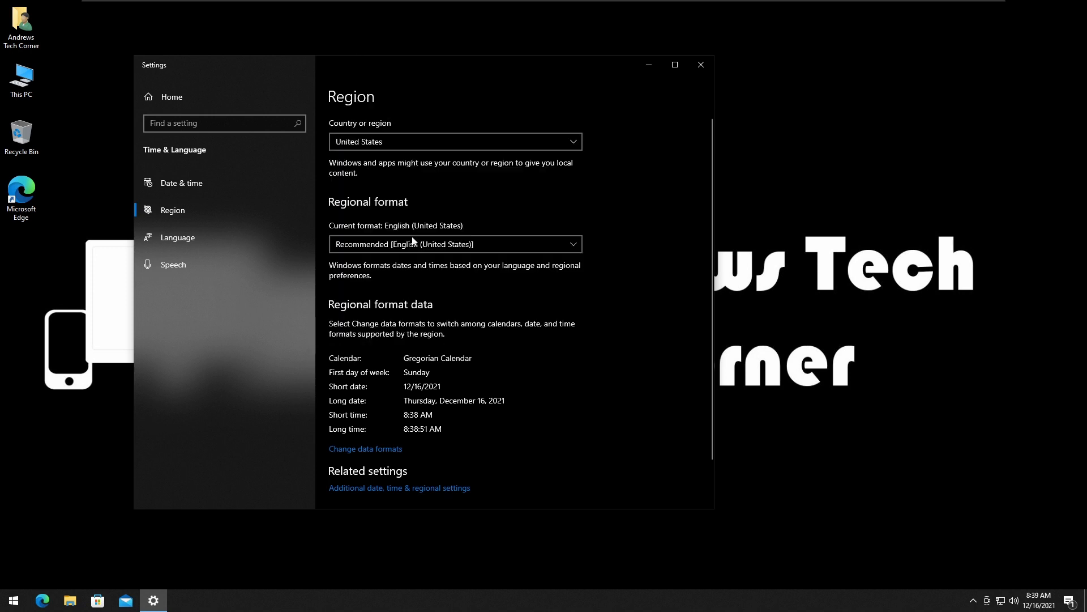
pyautogui.click(455, 142)
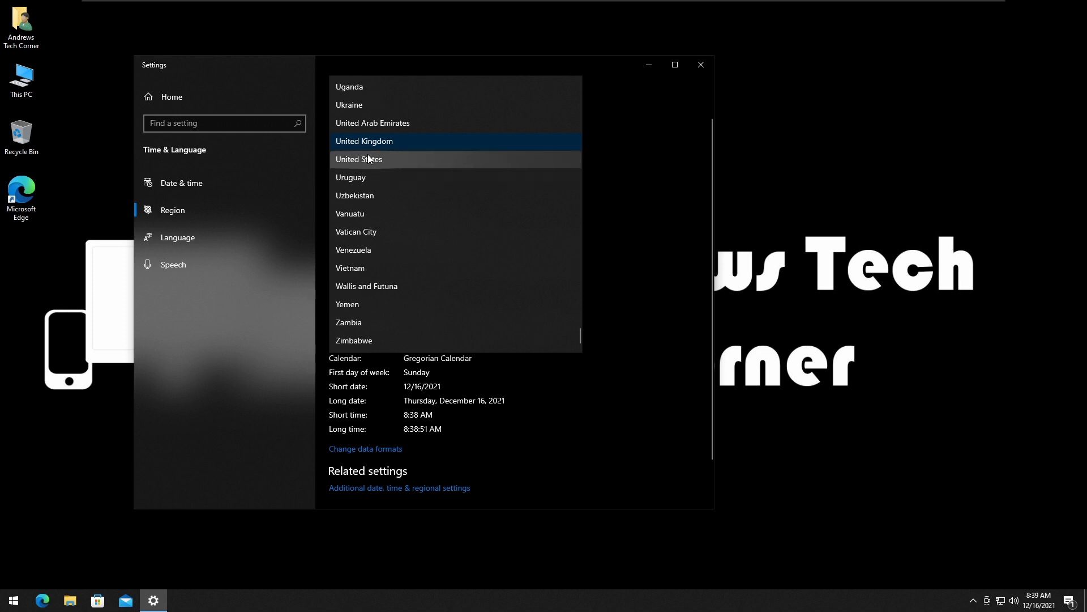
pyautogui.click(360, 158)
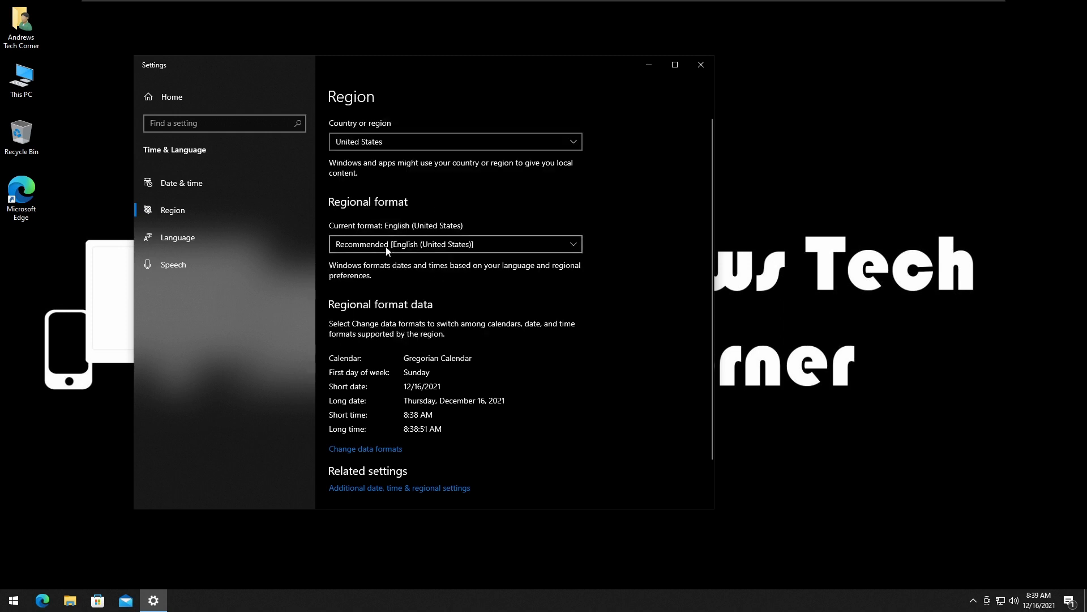
pyautogui.moveTo(464, 241)
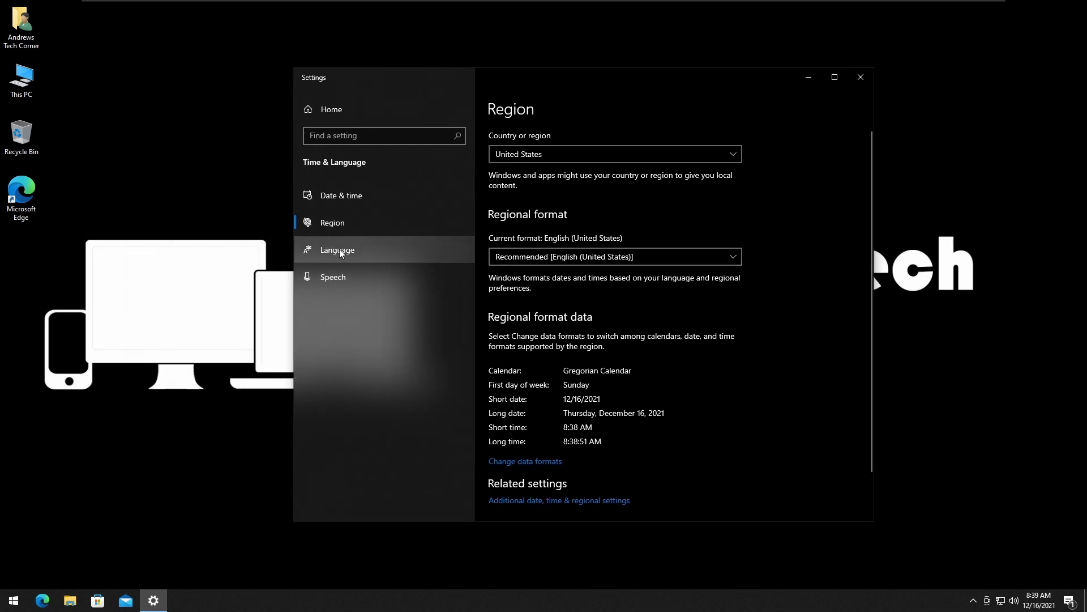
# Confirm English (United States) as the Windows display language and close Settings
pyautogui.click(336, 249)
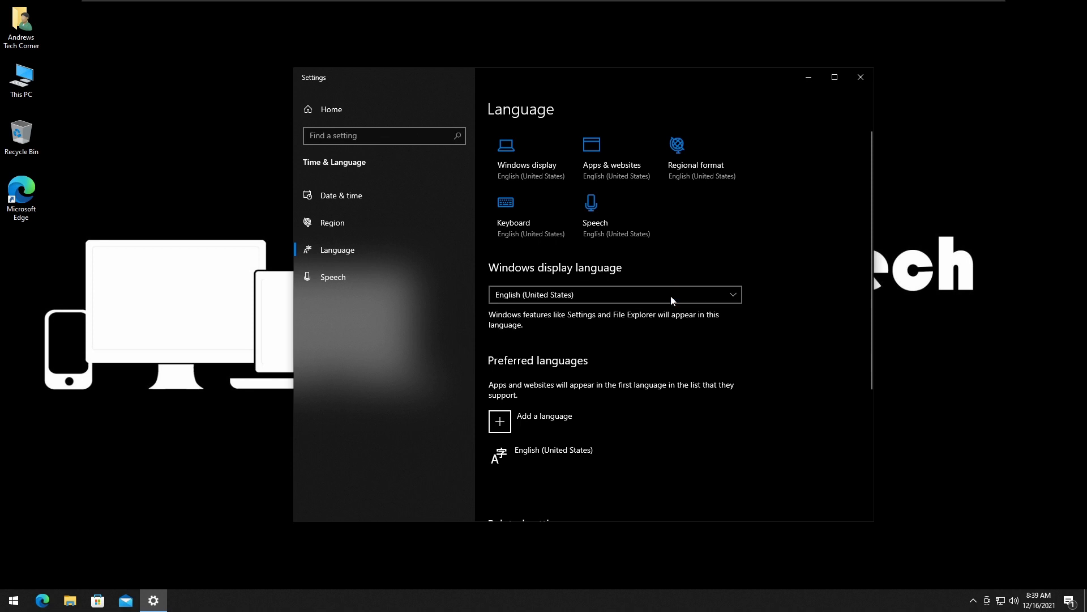
pyautogui.click(614, 294)
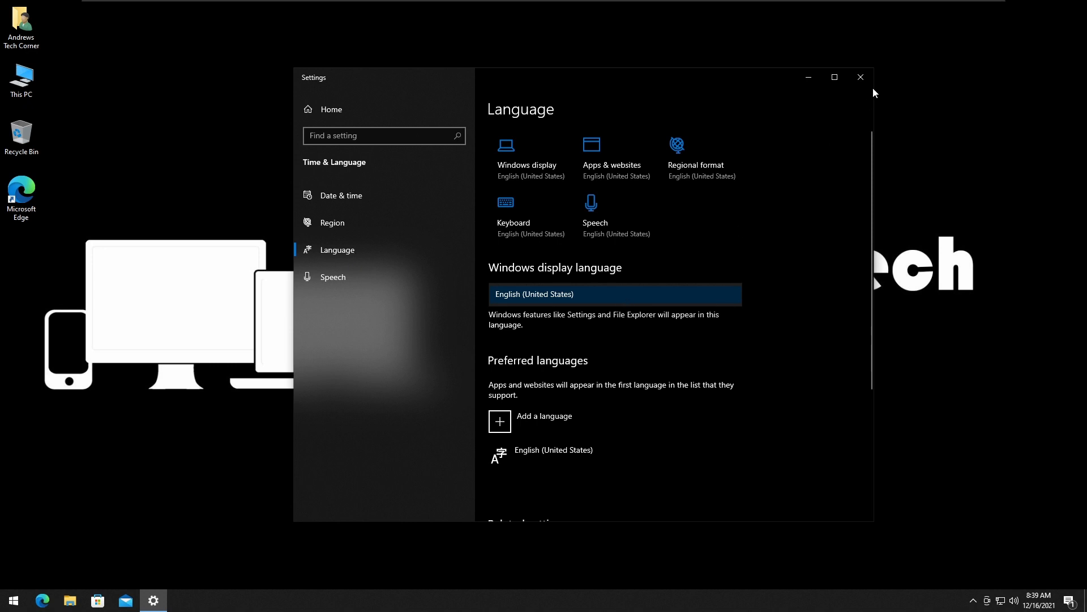
pyautogui.click(860, 78)
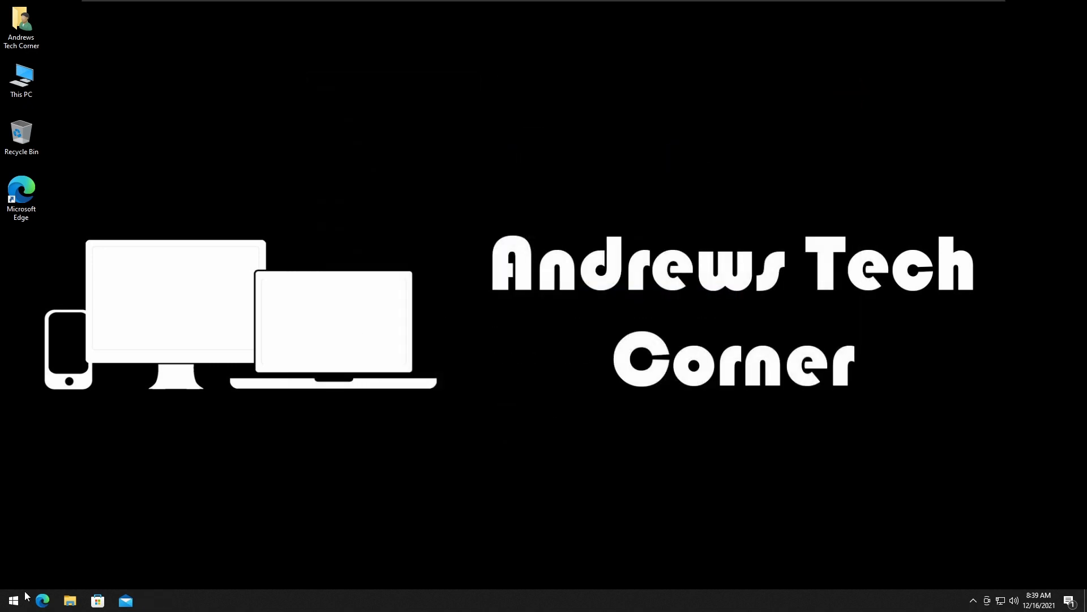
pyautogui.click(13, 601)
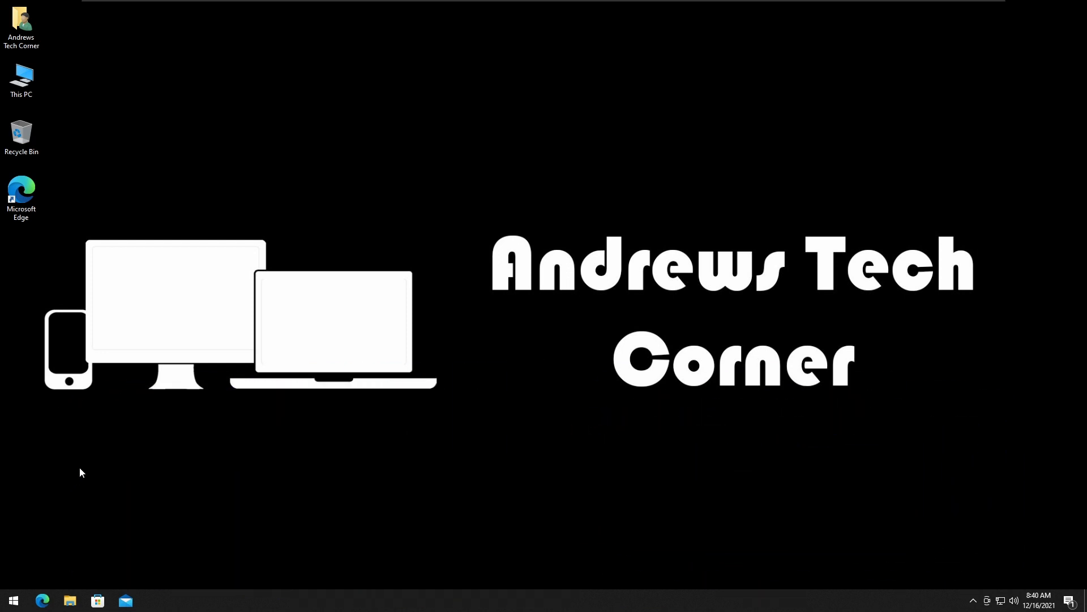
# Run the wsreset command from Start search to reset the Microsoft Store
pyautogui.click(12, 600)
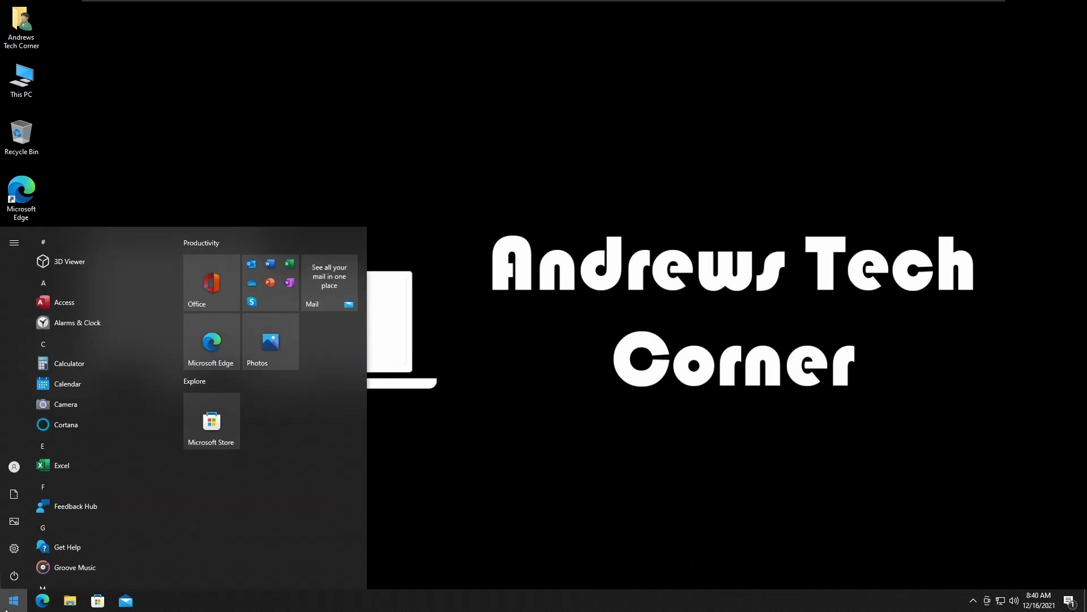
pyautogui.write('wsre')
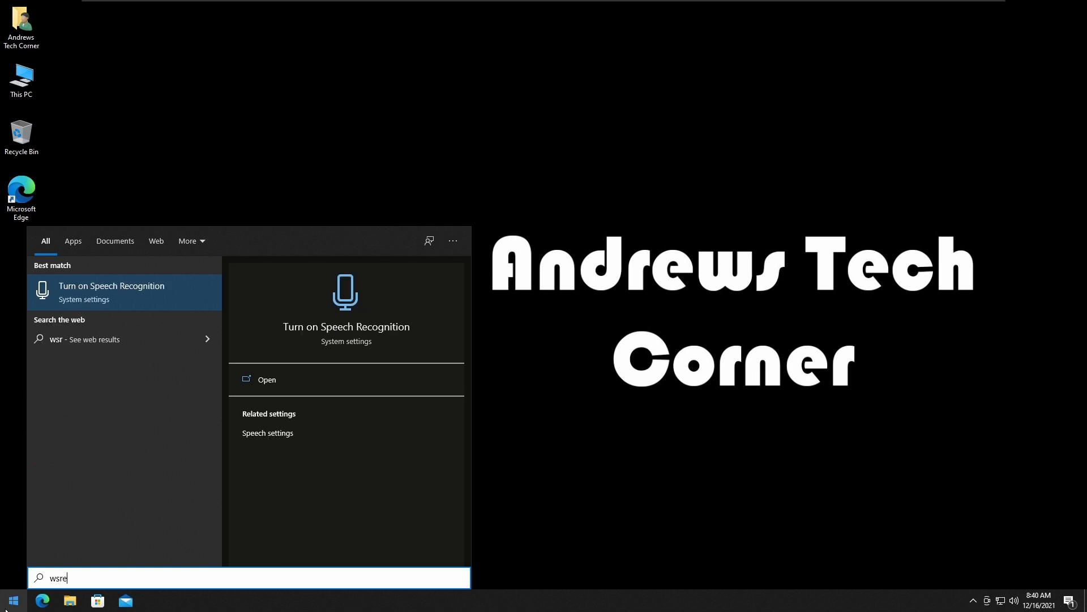
pyautogui.write('st')
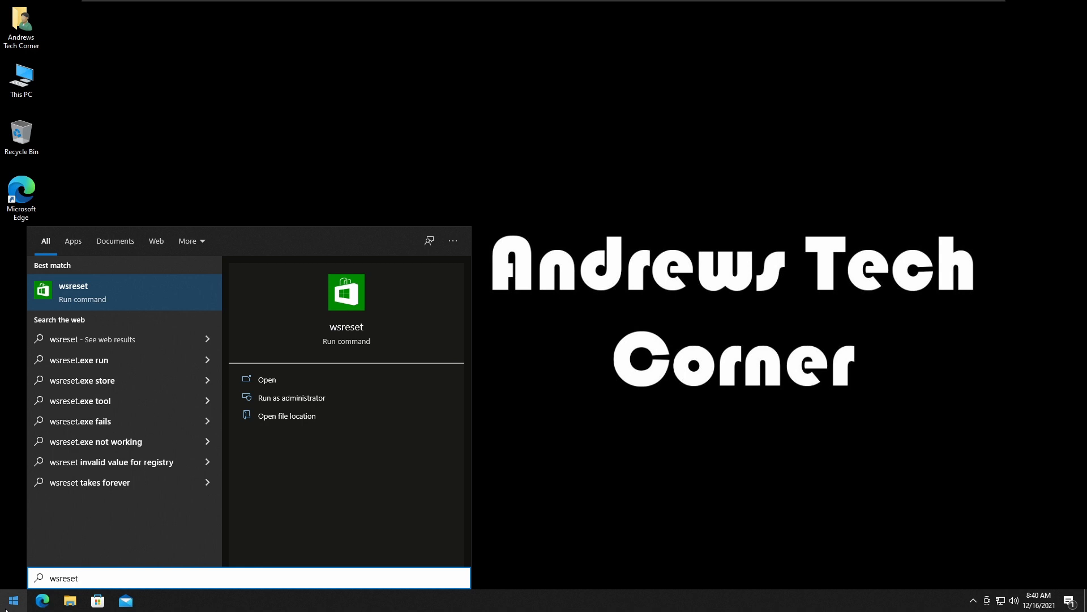
pyautogui.click(266, 380)
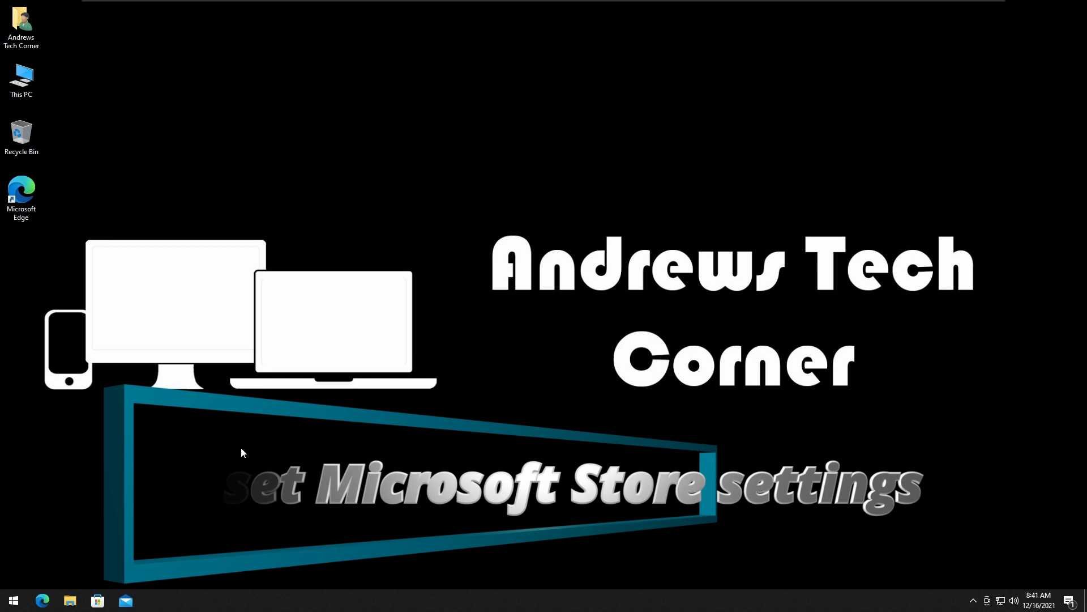
# Filter the Apps & features list by 'store' so only Microsoft Store remains
pyautogui.click(13, 601)
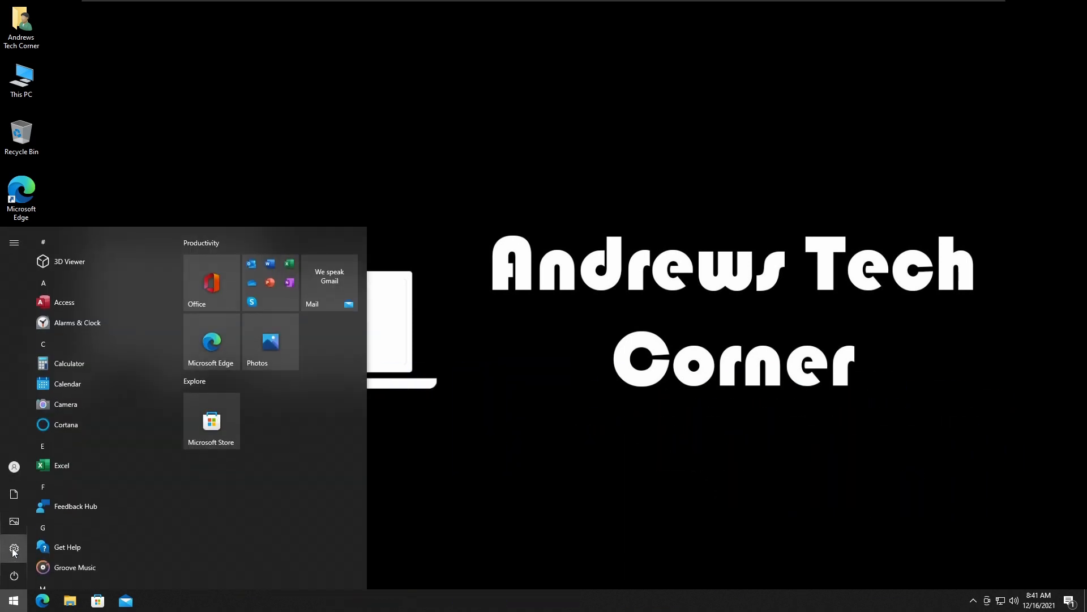
pyautogui.click(13, 548)
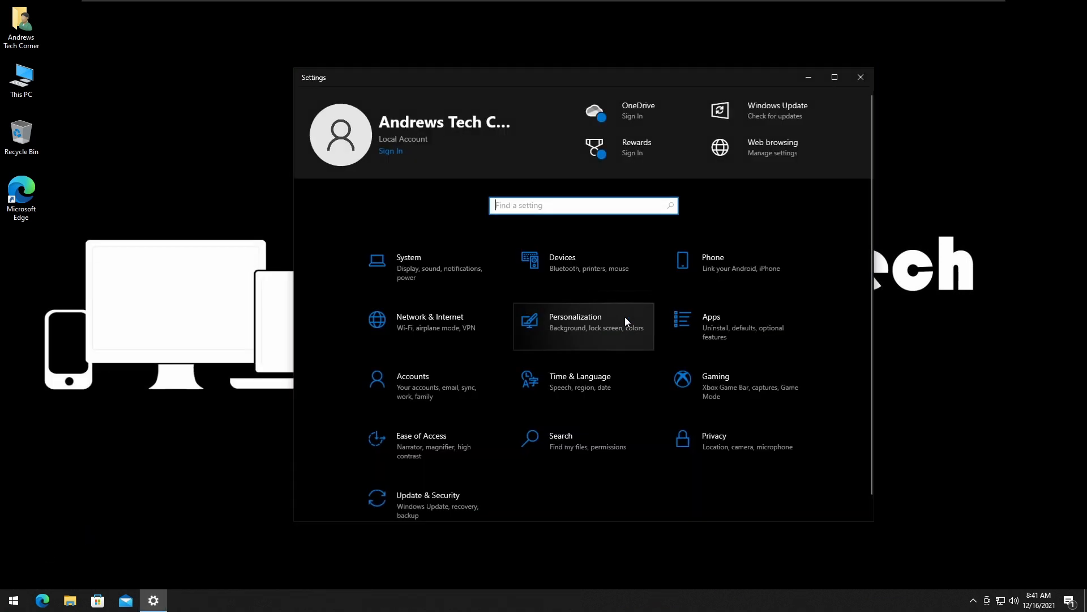
pyautogui.moveTo(752, 326)
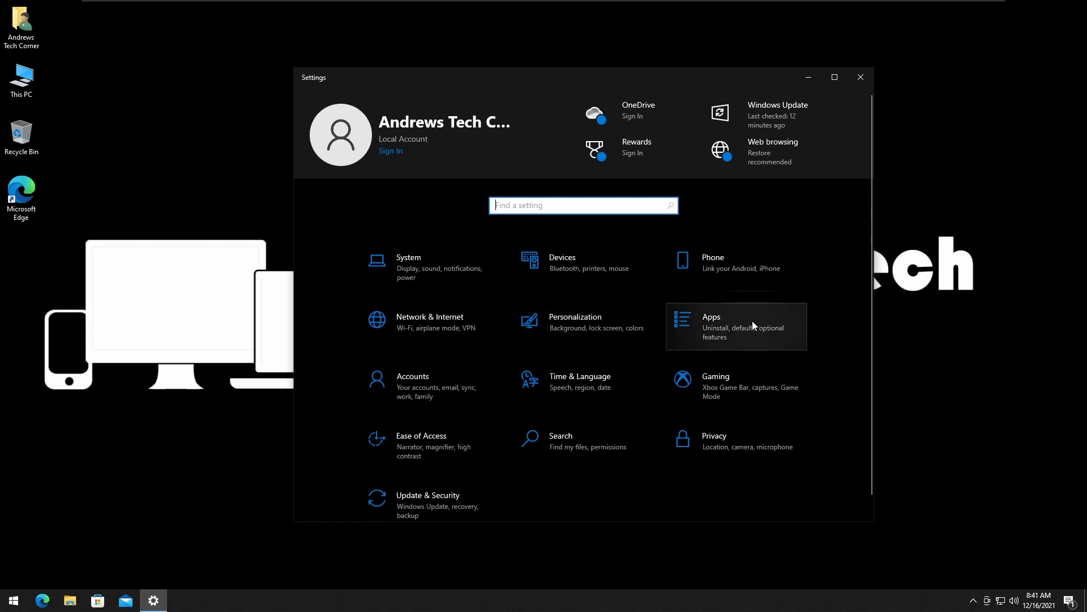
pyautogui.click(735, 326)
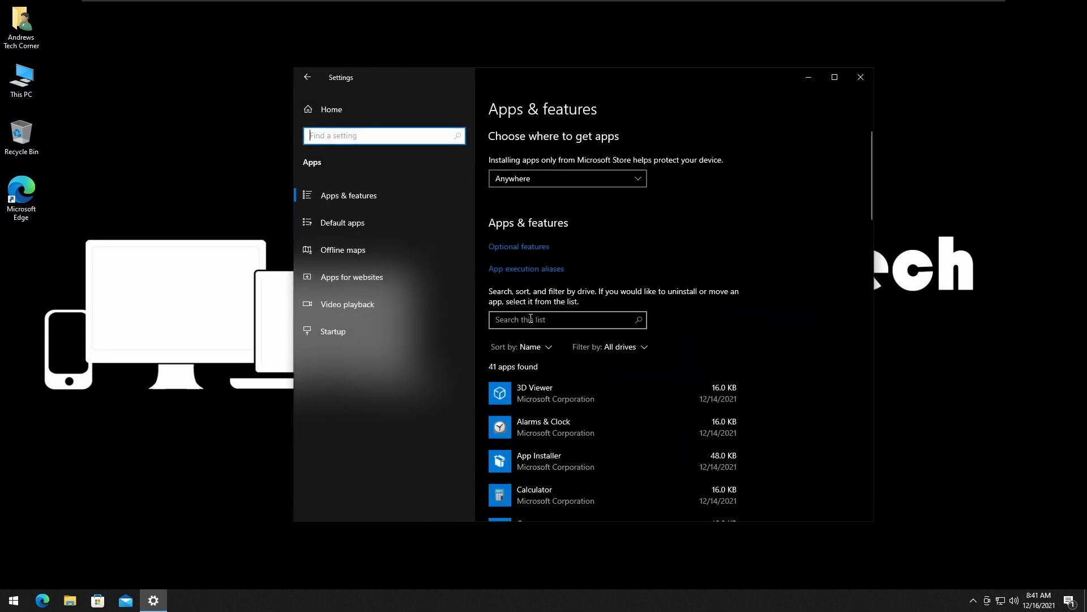
pyautogui.click(566, 320)
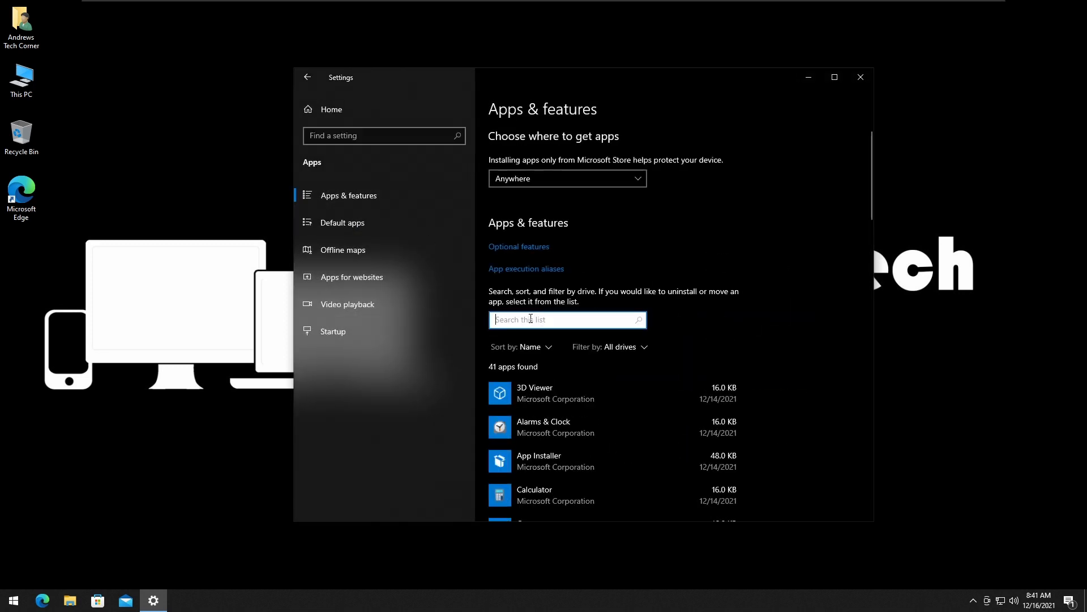
pyautogui.write('sto')
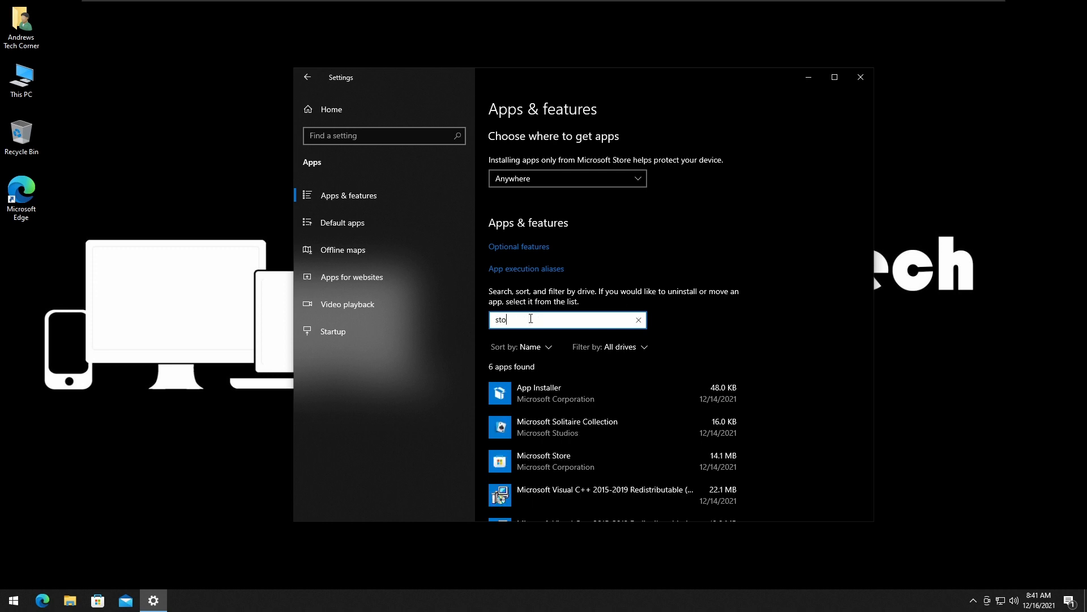
pyautogui.write('re')
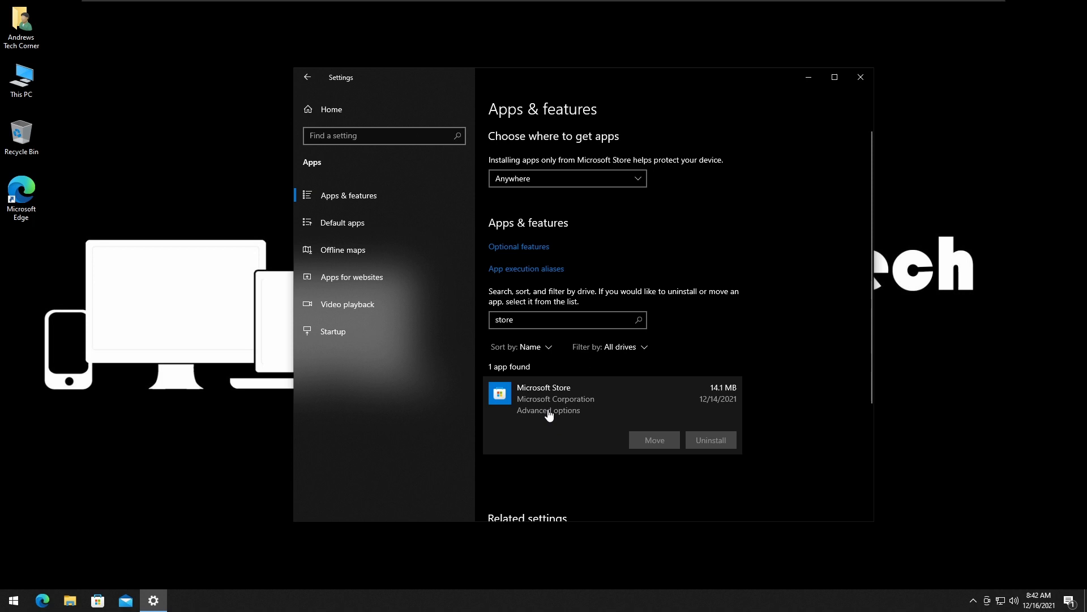
# Reset Microsoft Store from its advanced options, confirm, and close Settings
pyautogui.click(548, 410)
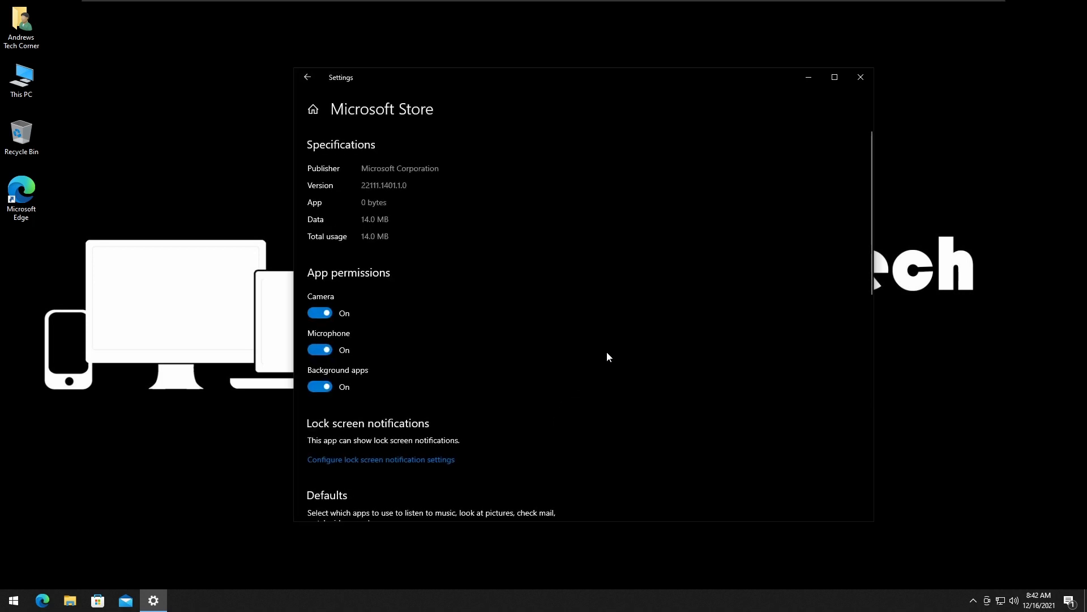
pyautogui.scroll(-3)
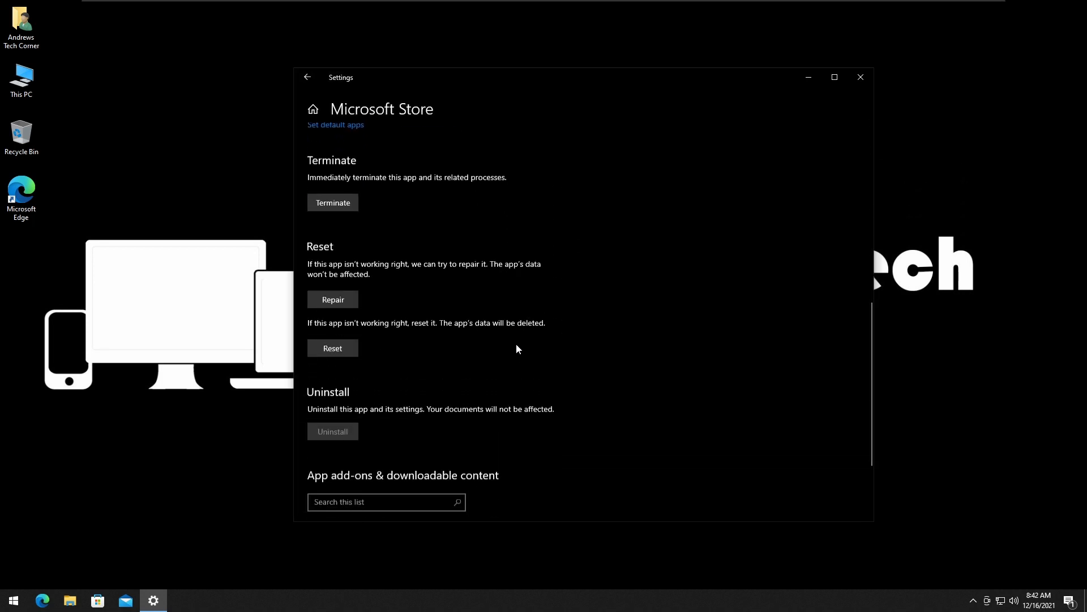
pyautogui.scroll(-3)
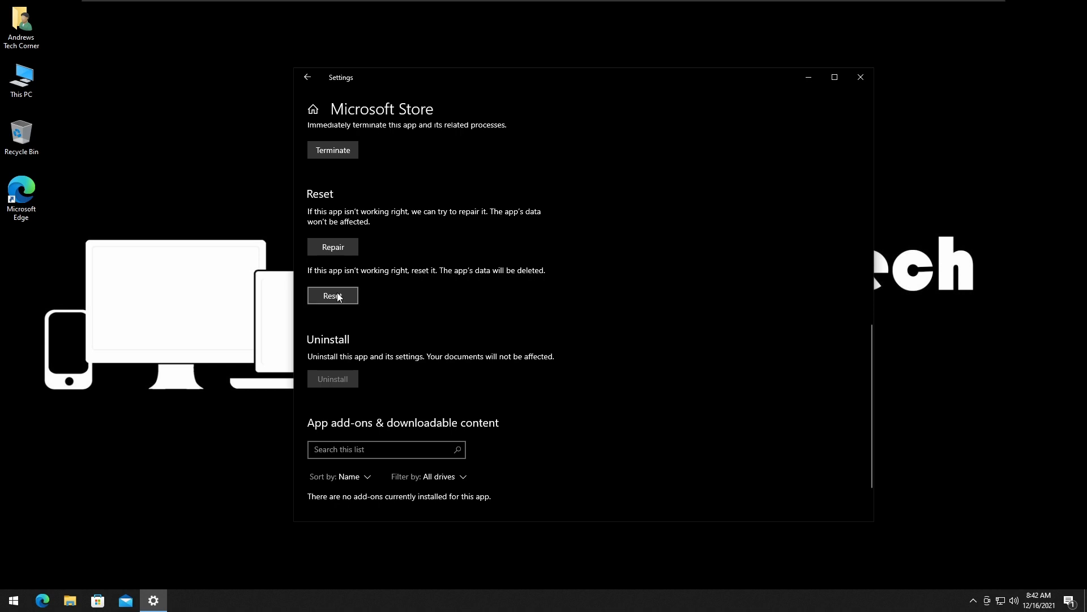
pyautogui.click(332, 295)
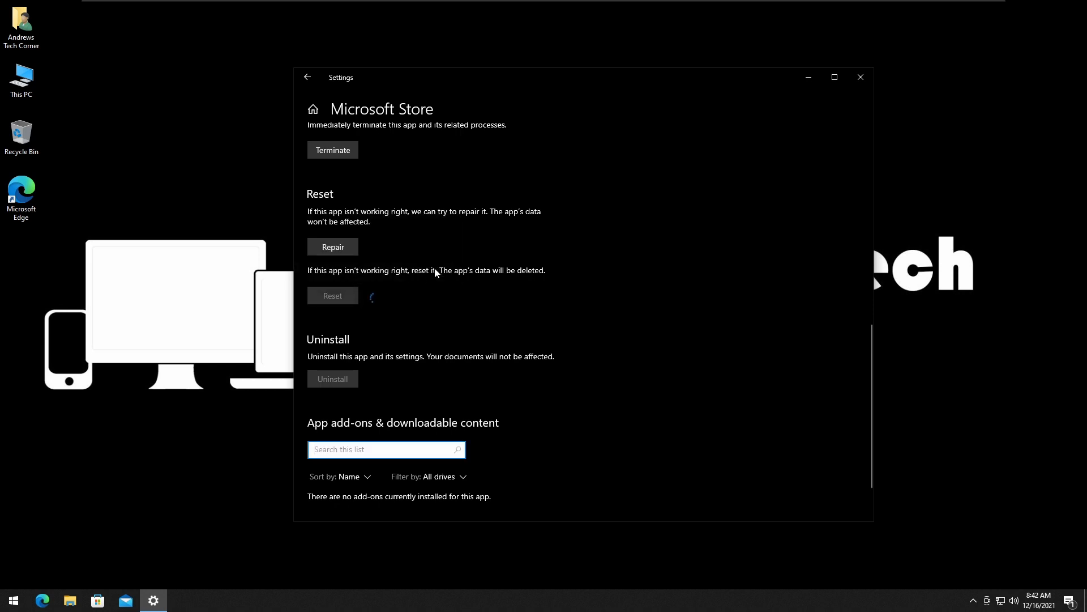
pyautogui.click(332, 295)
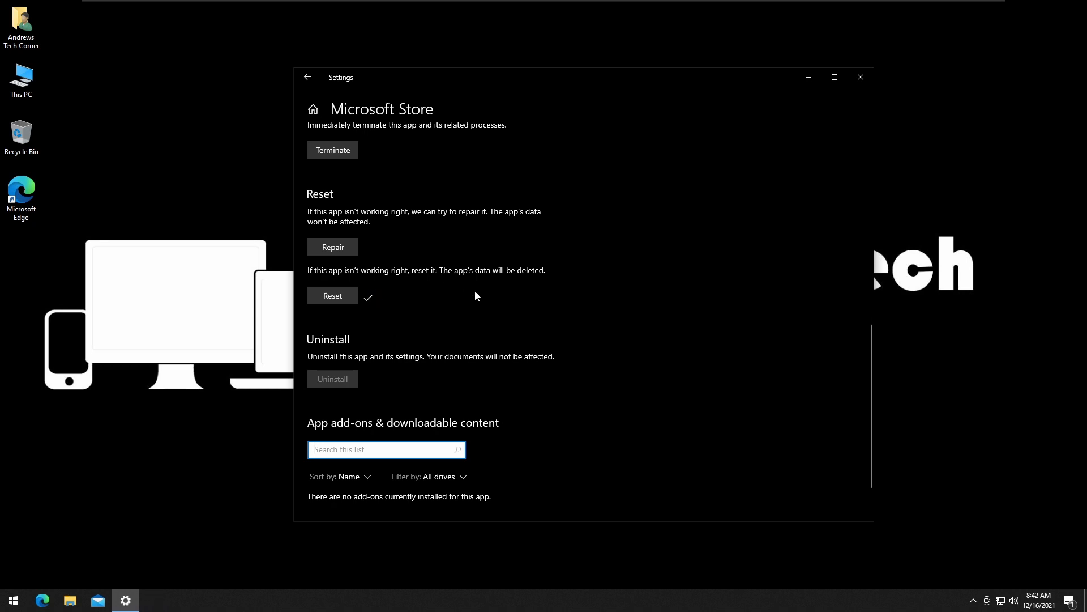
pyautogui.moveTo(822, 108)
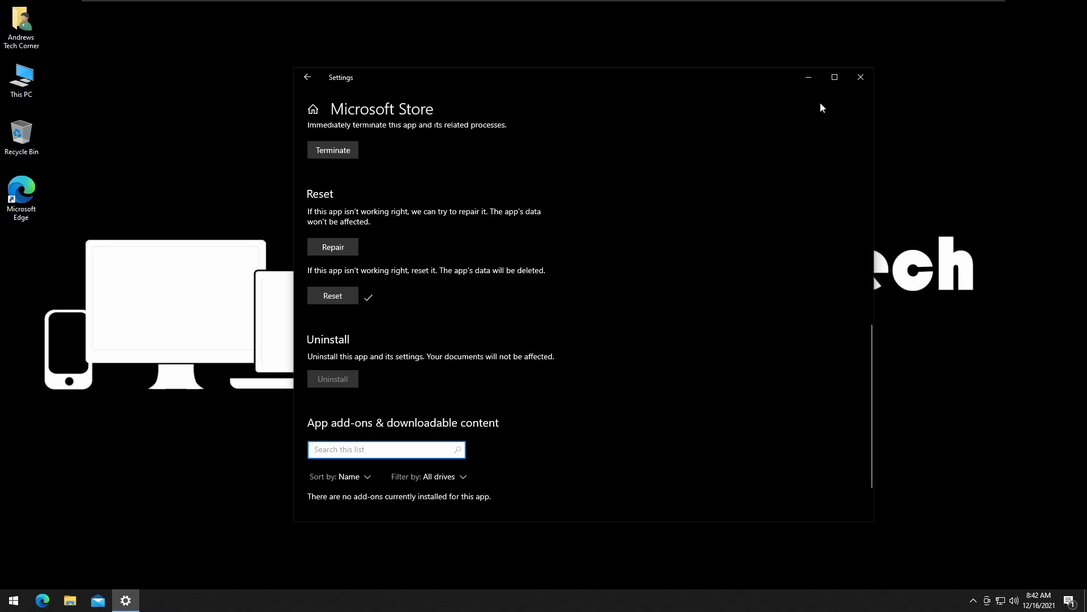
pyautogui.moveTo(861, 77)
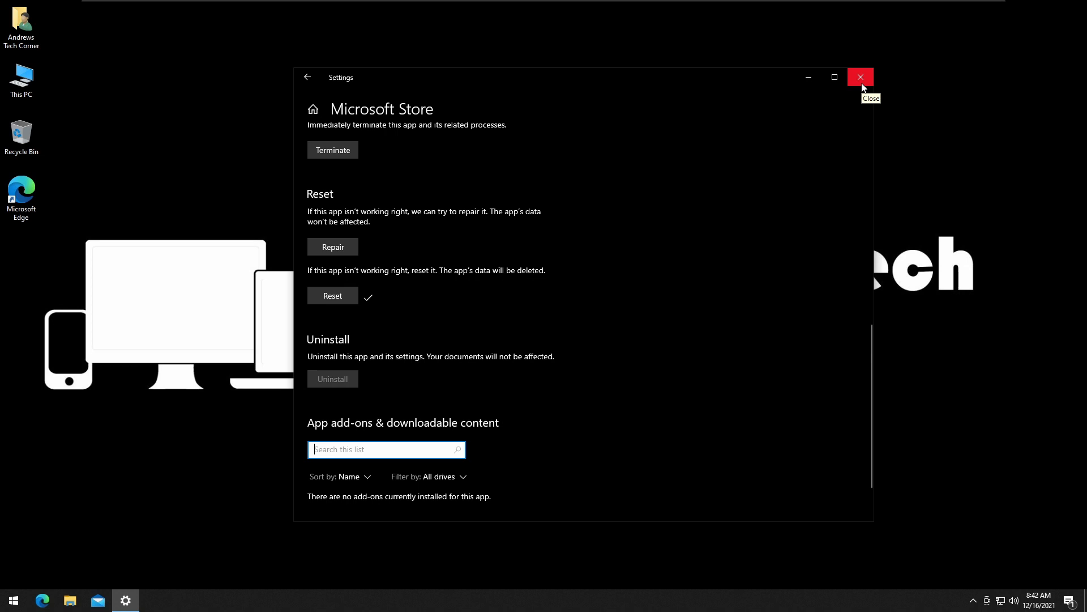
pyautogui.click(860, 77)
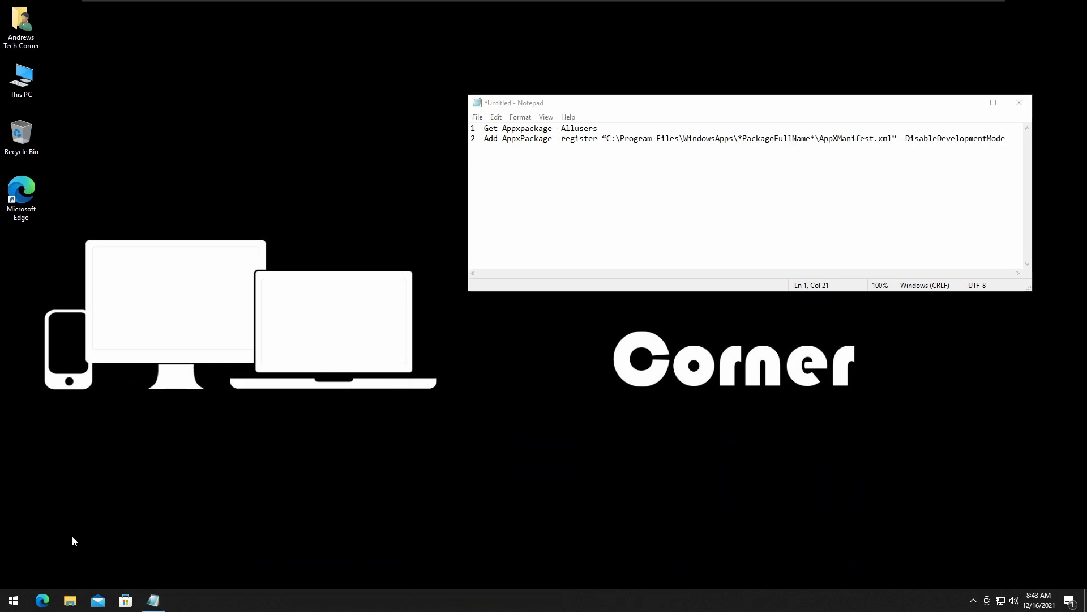
pyautogui.moveTo(13, 601)
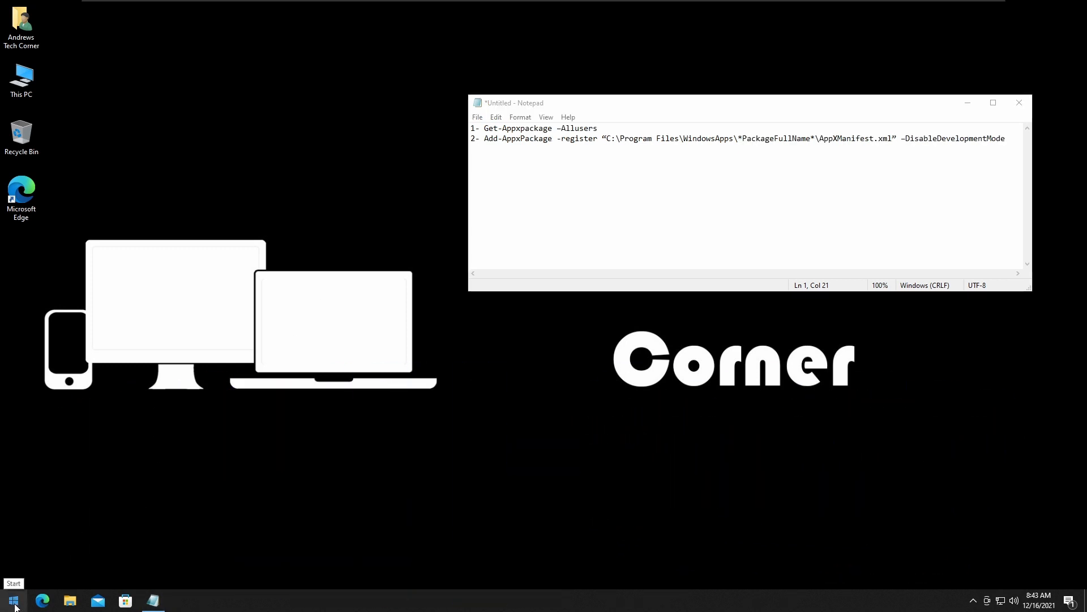
# Launch Windows PowerShell (Admin) from the Start quick menu and approve the UAC prompt
pyautogui.rightClick(10, 600)
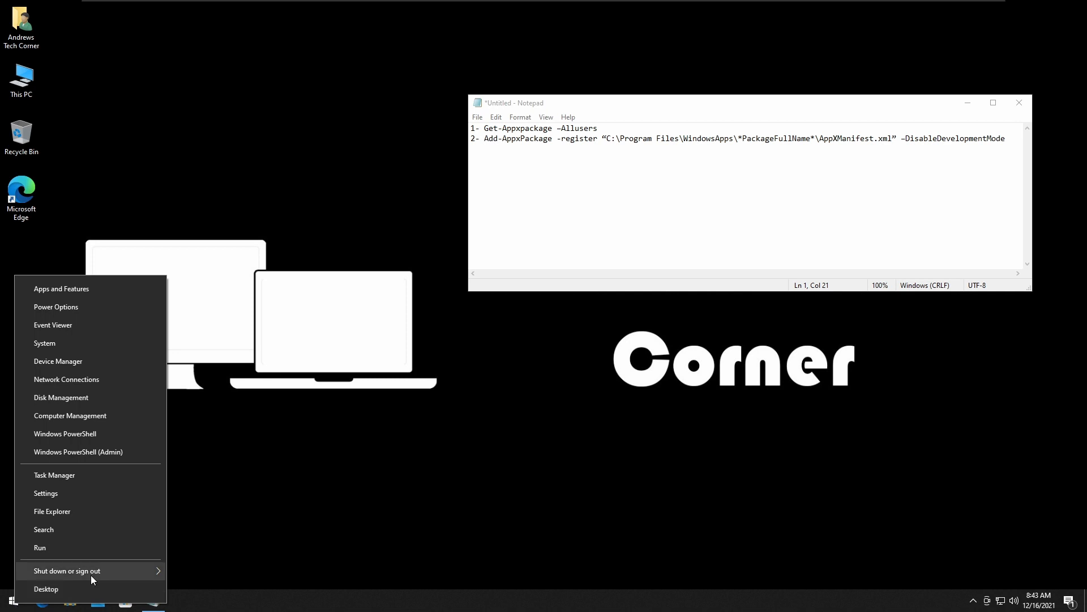
pyautogui.moveTo(78, 452)
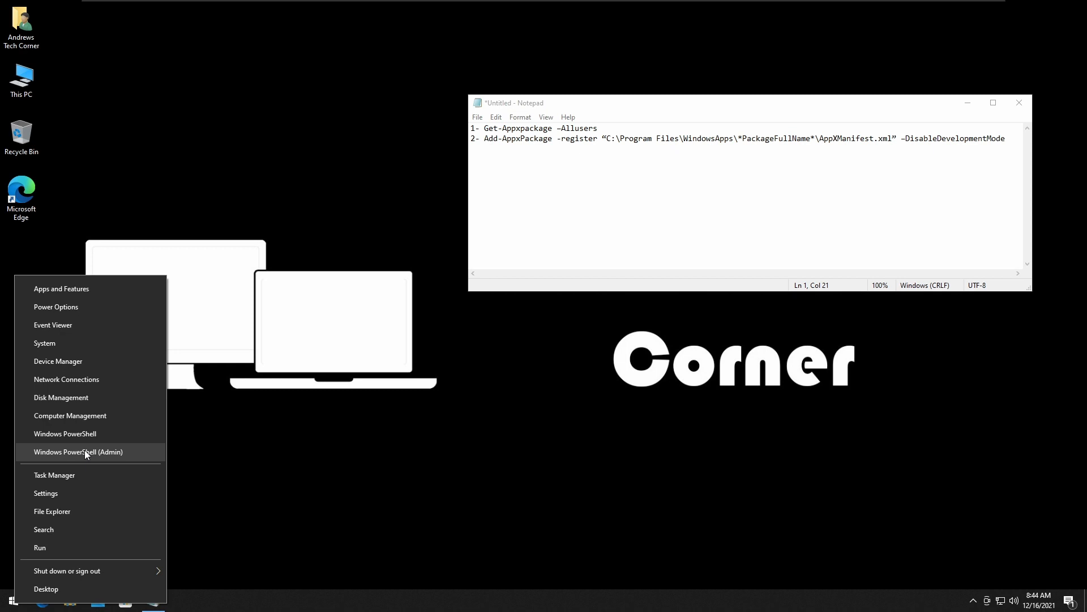
pyautogui.click(78, 452)
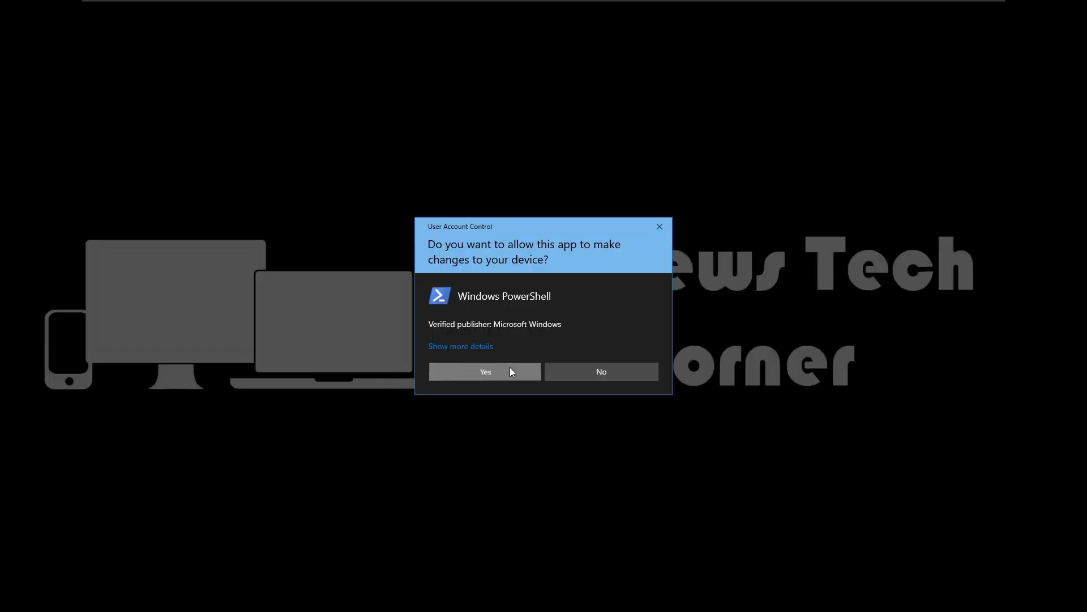
pyautogui.click(485, 372)
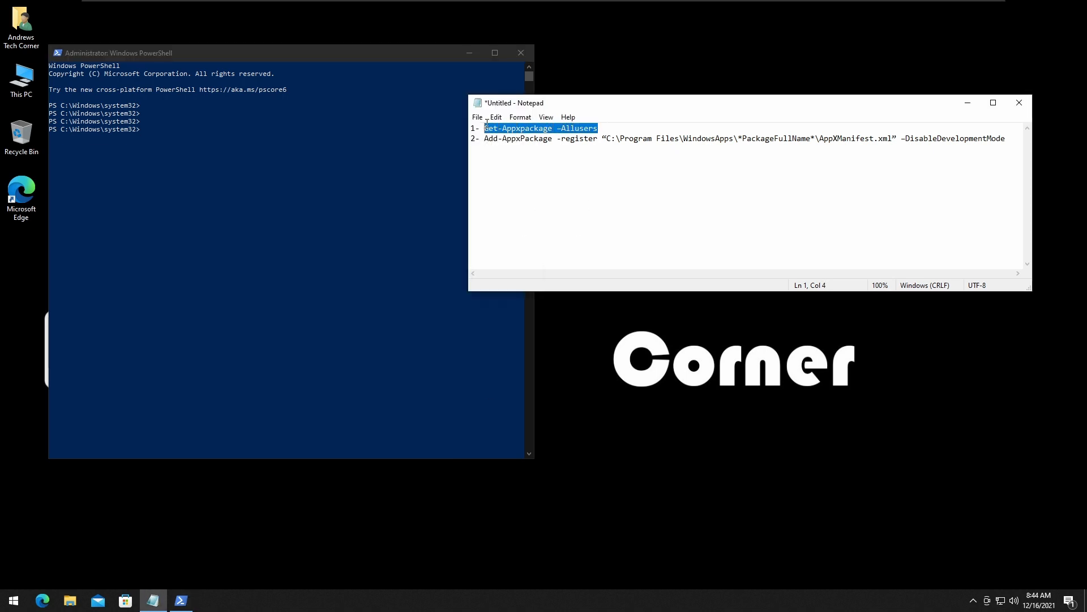
# Copy Get-Appxpackage -Allusers from Notepad and run it in the admin PowerShell
pyautogui.rightClick(542, 128)
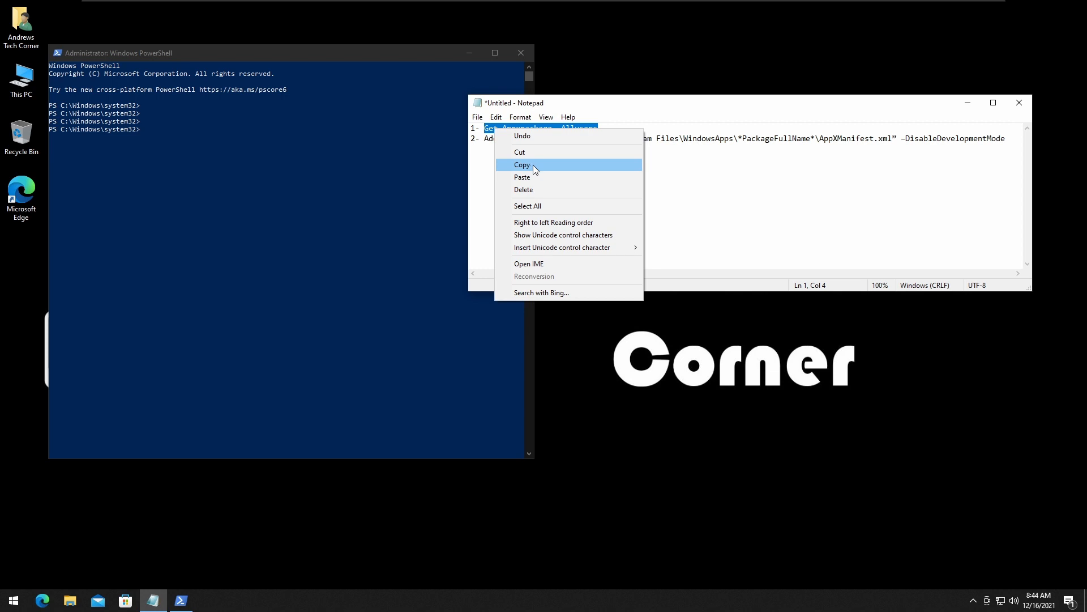
pyautogui.click(522, 164)
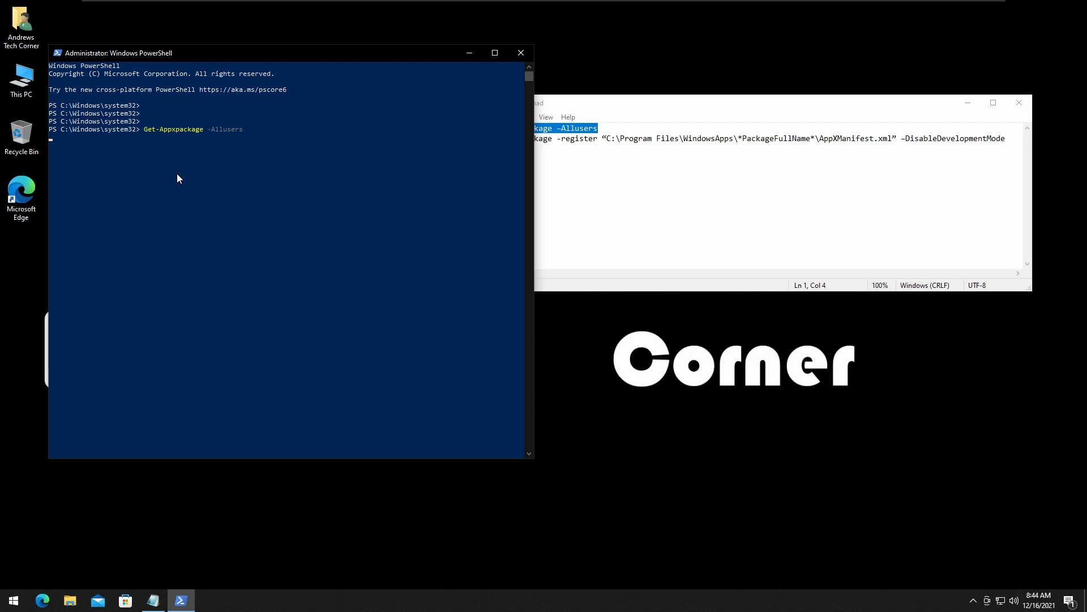
pyautogui.press('Return')
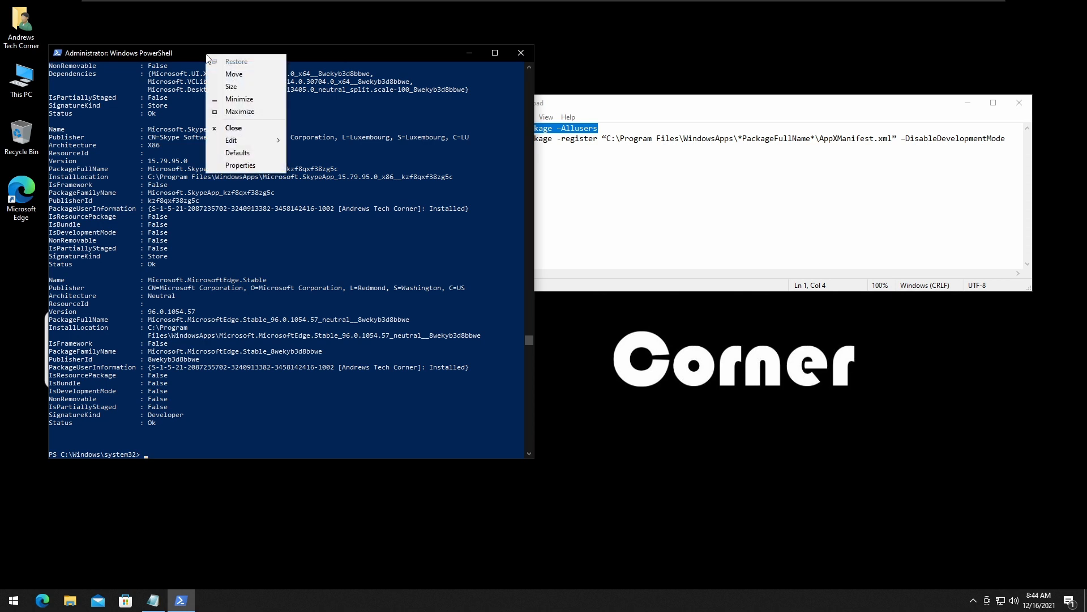
pyautogui.moveTo(179, 55)
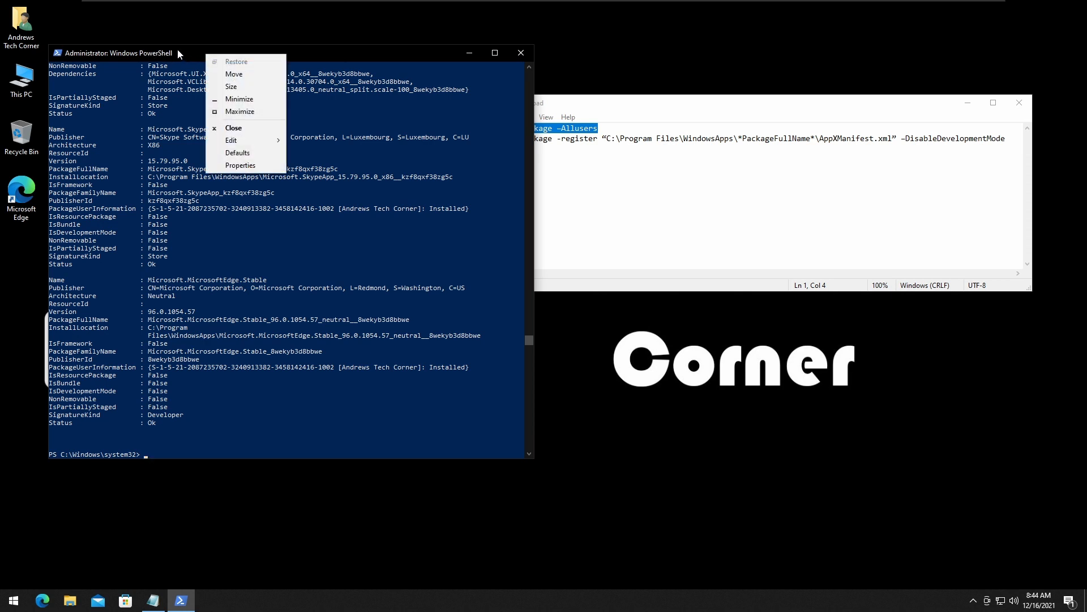
pyautogui.click(231, 140)
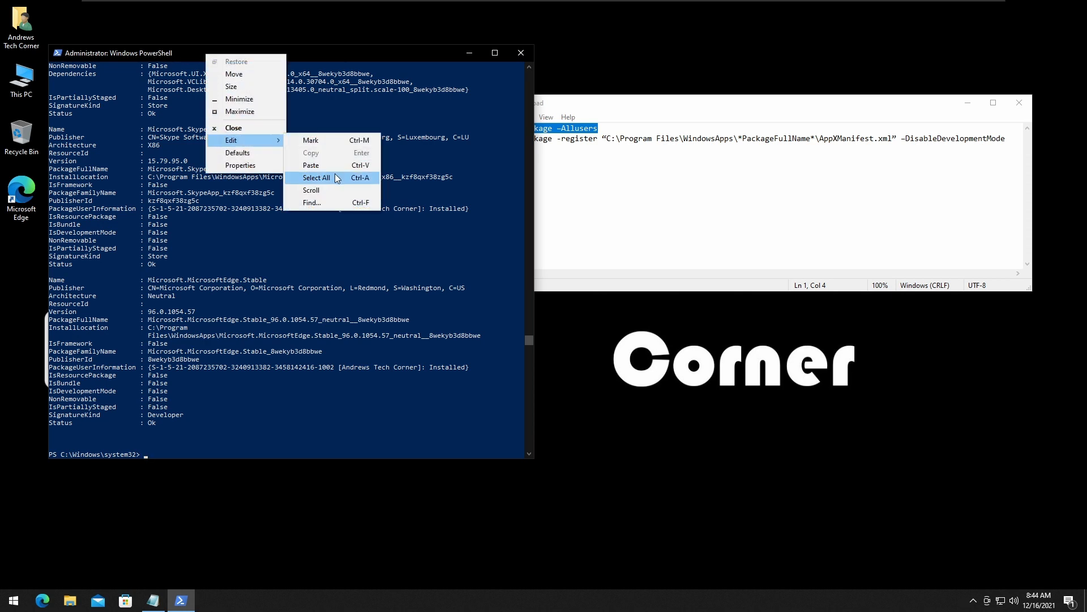
pyautogui.moveTo(311, 165)
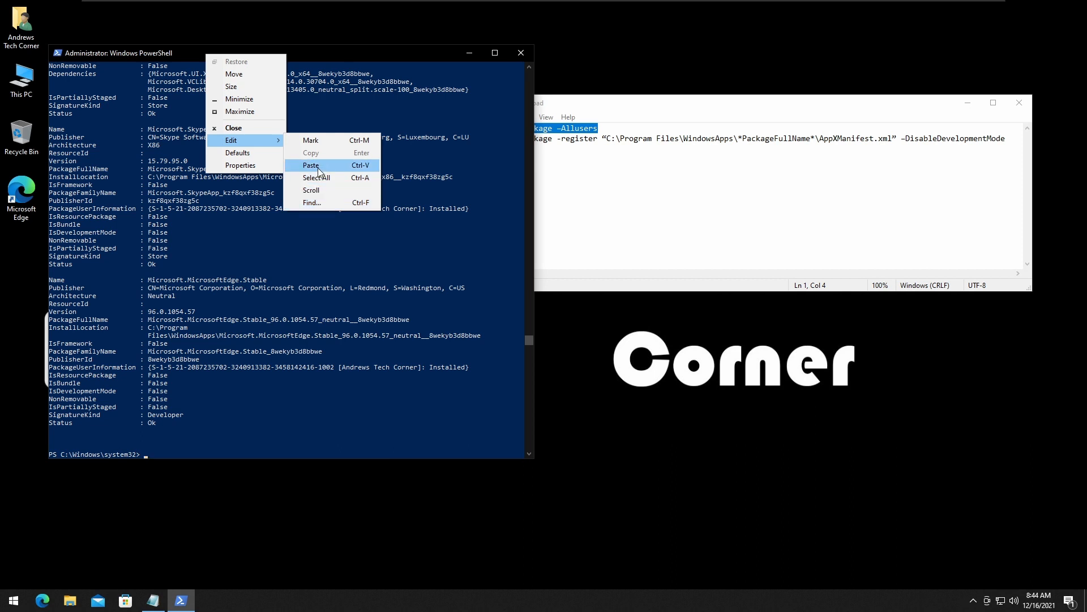
pyautogui.click(311, 166)
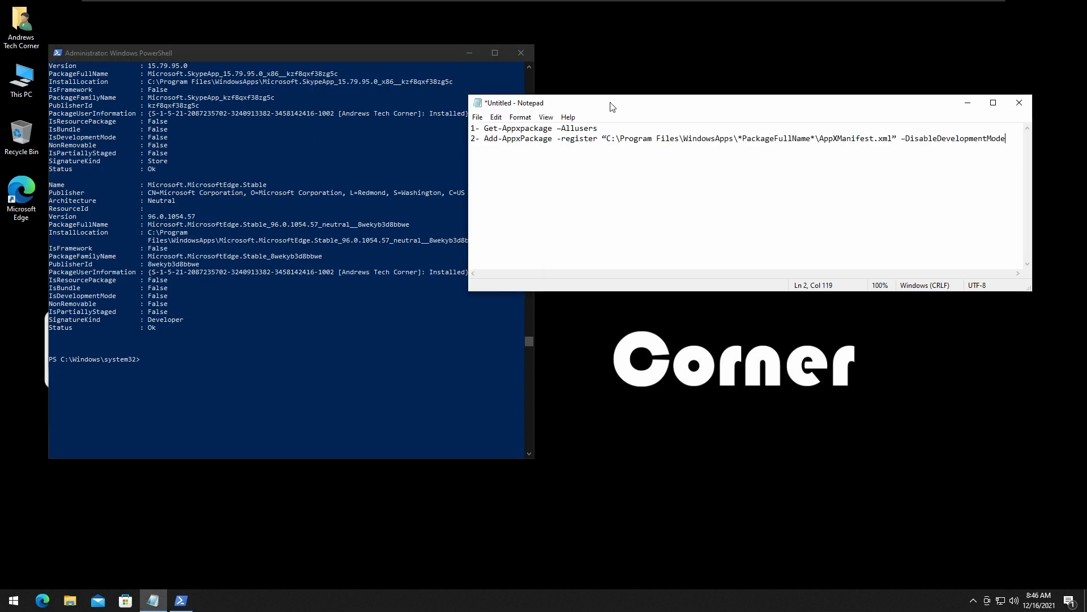
pyautogui.doubleClick(519, 128)
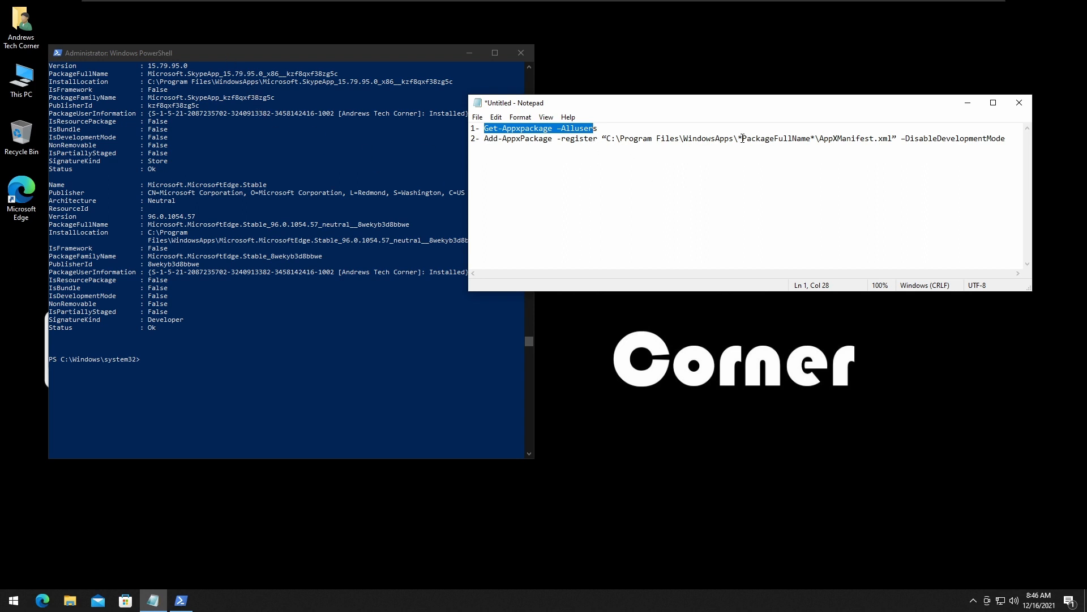
pyautogui.moveTo(213, 56)
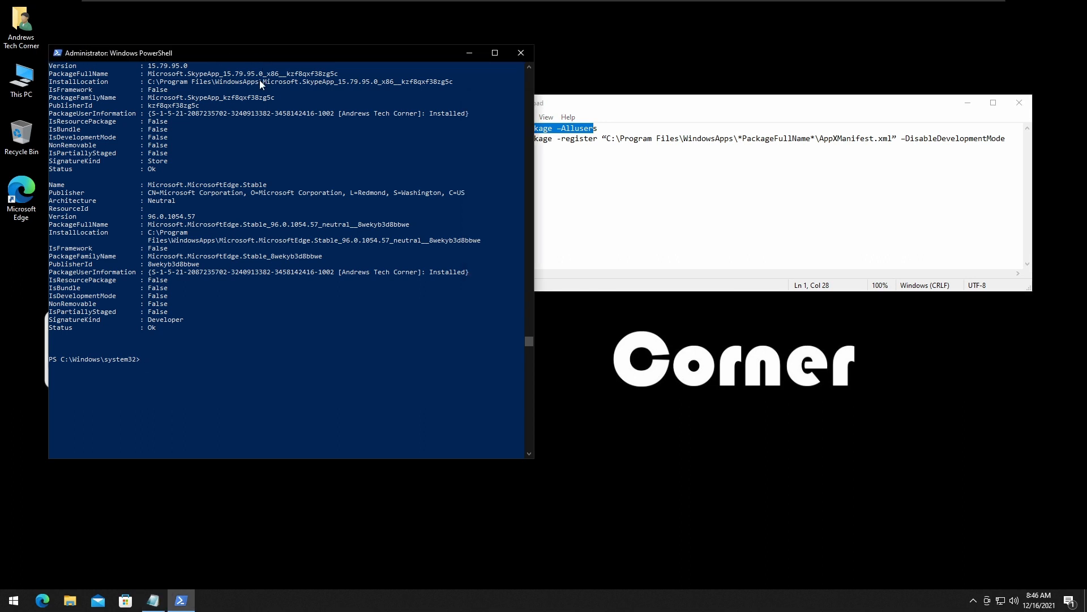
# Search the console output for 'windowsstore' until the Microsoft.WindowsStore package entry appears
pyautogui.rightClick(114, 53)
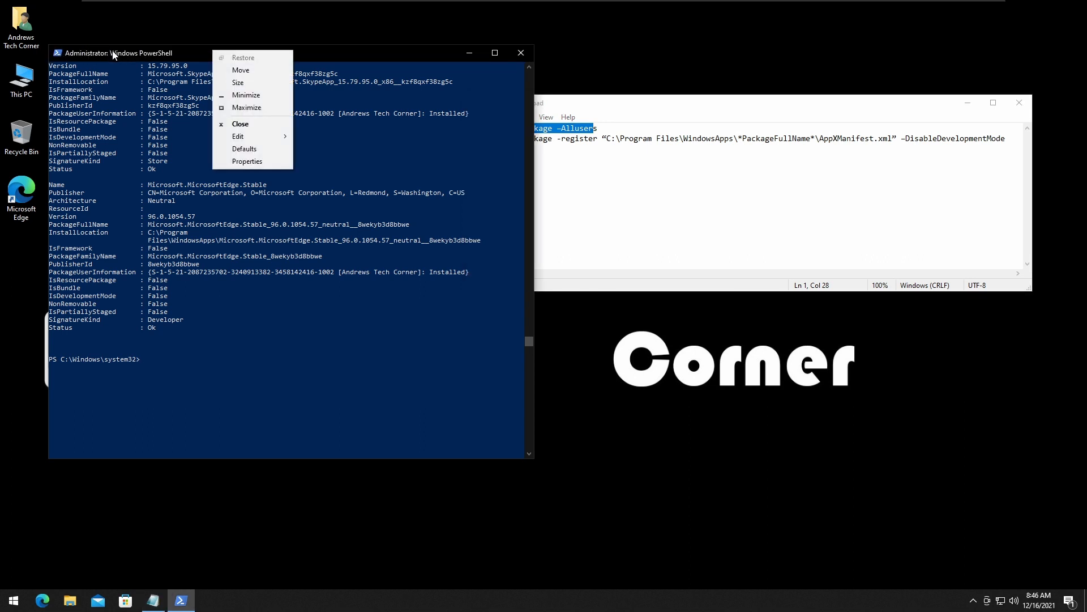
pyautogui.moveTo(269, 154)
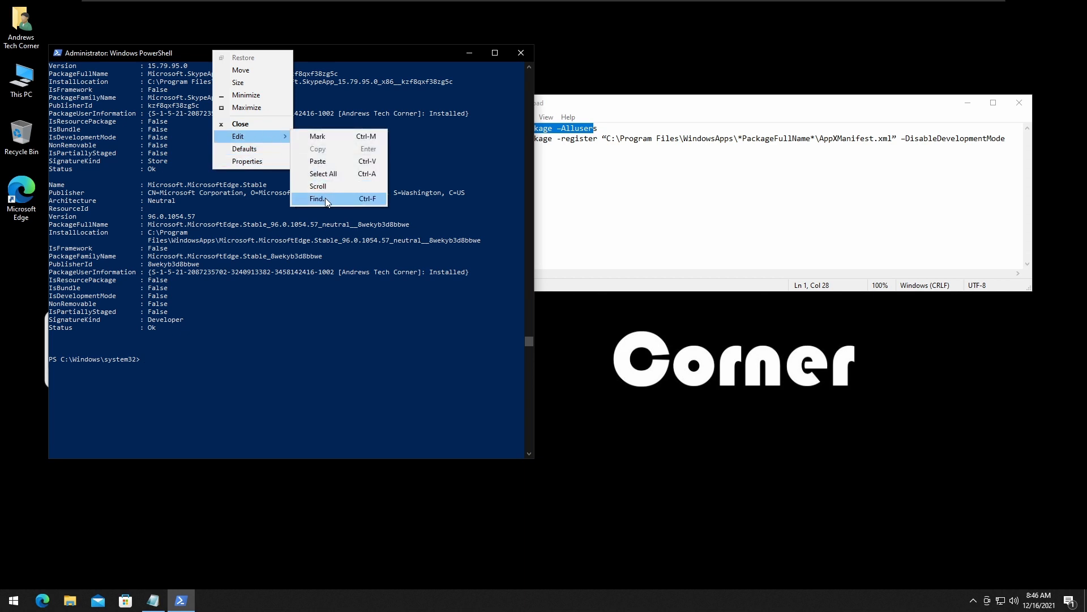
pyautogui.click(316, 200)
pyautogui.write('windowsstore')
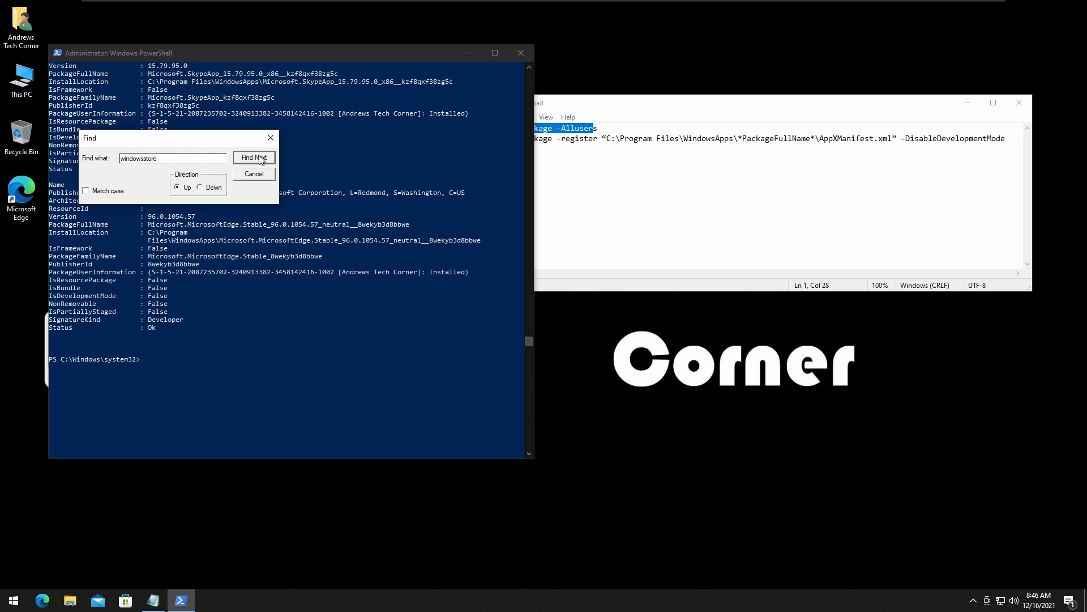
pyautogui.click(252, 157)
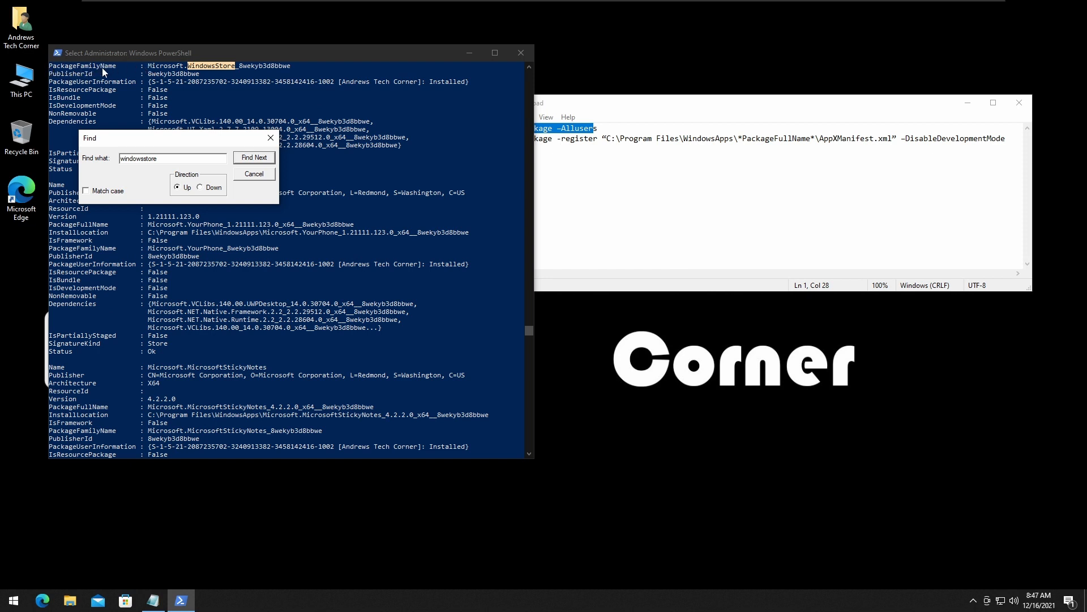
pyautogui.moveTo(284, 139)
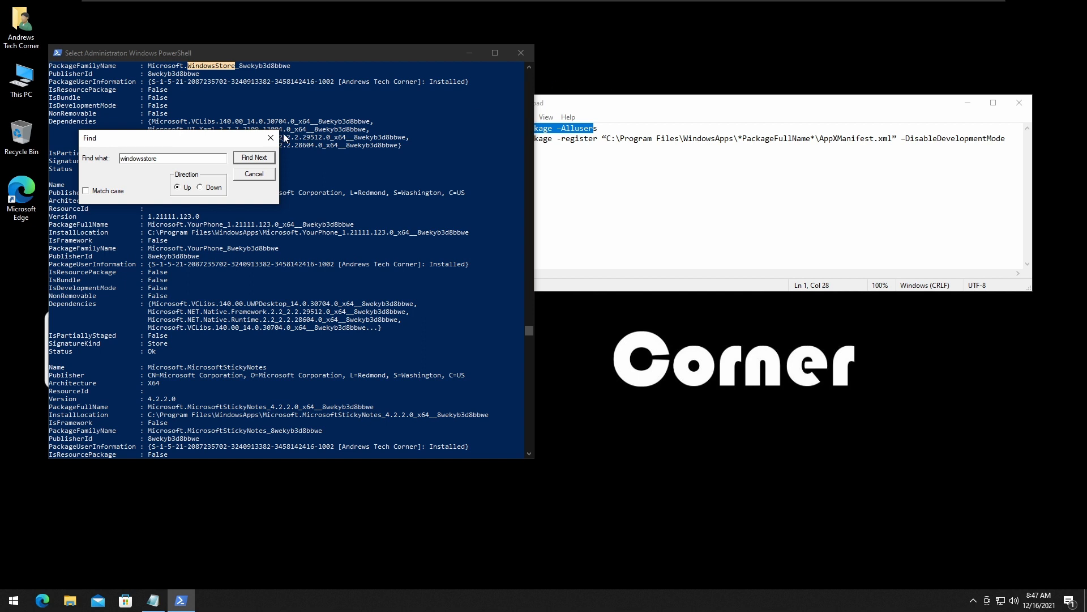
pyautogui.click(253, 156)
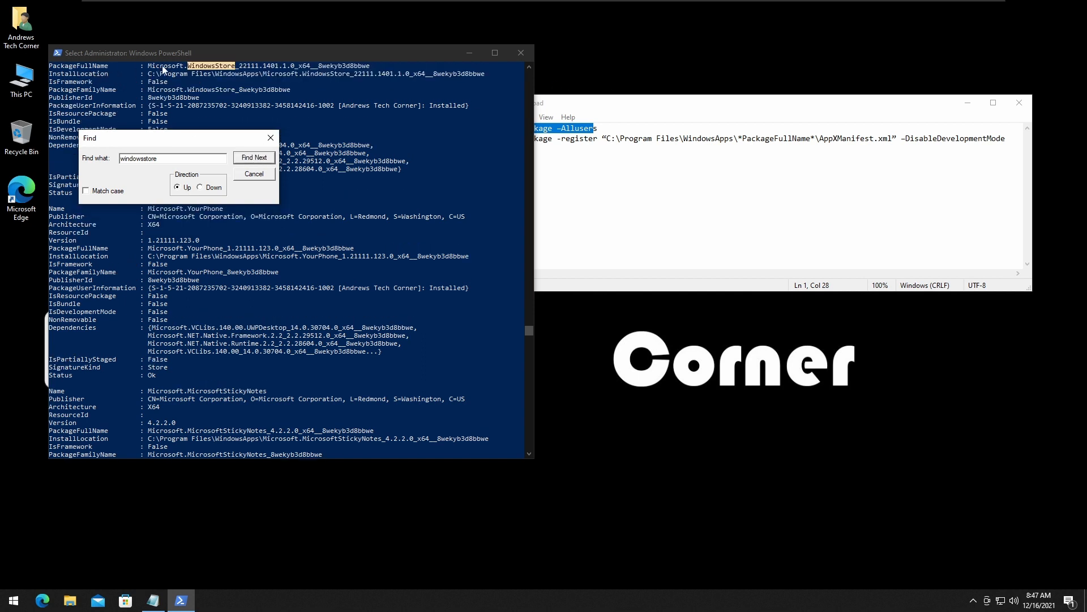
pyautogui.moveTo(203, 123)
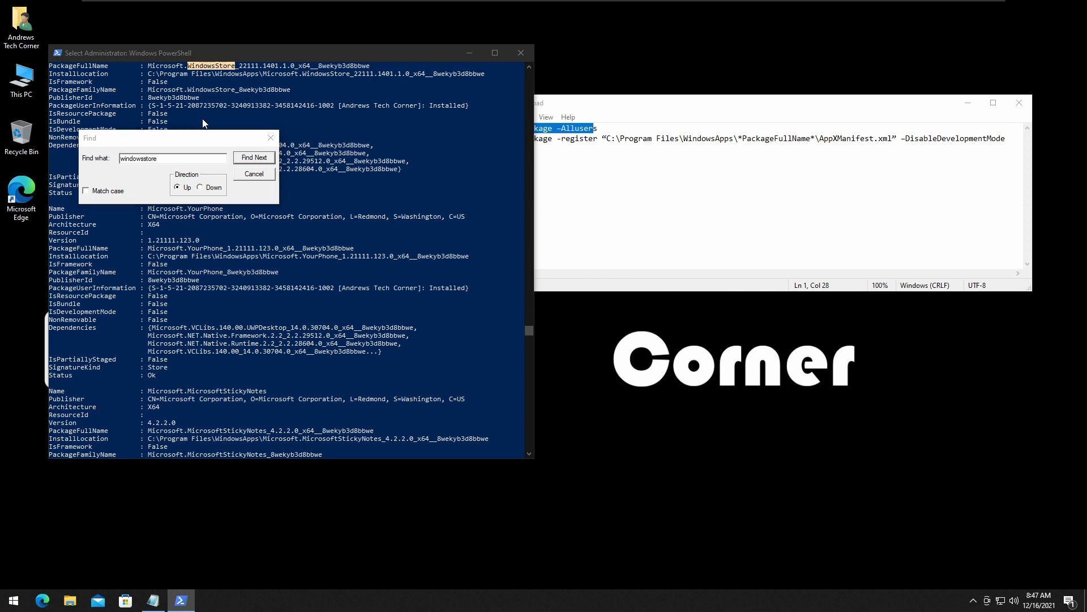
pyautogui.click(254, 173)
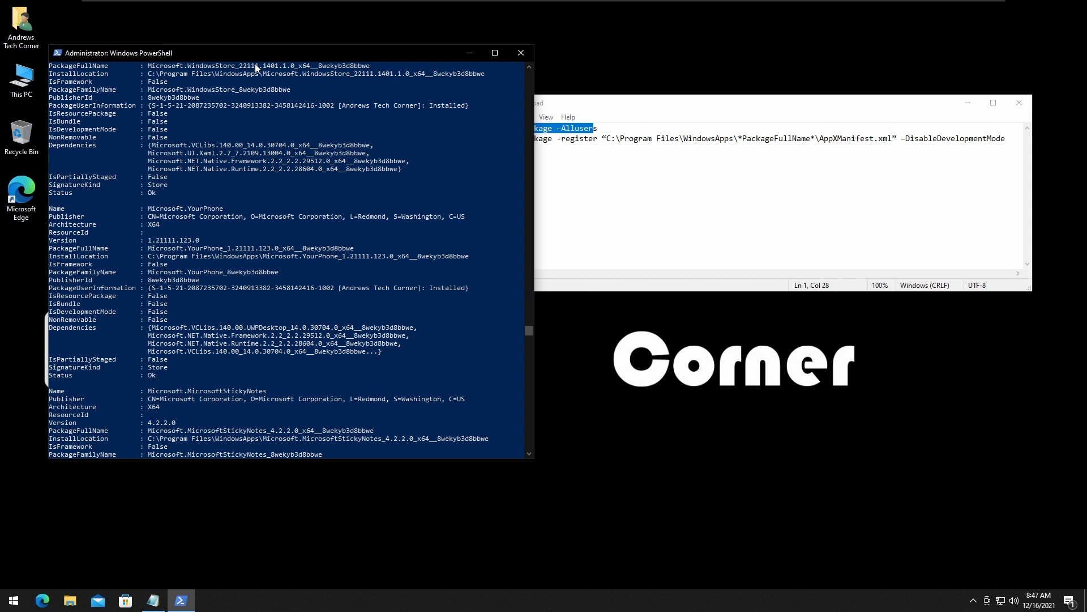
pyautogui.rightClick(138, 53)
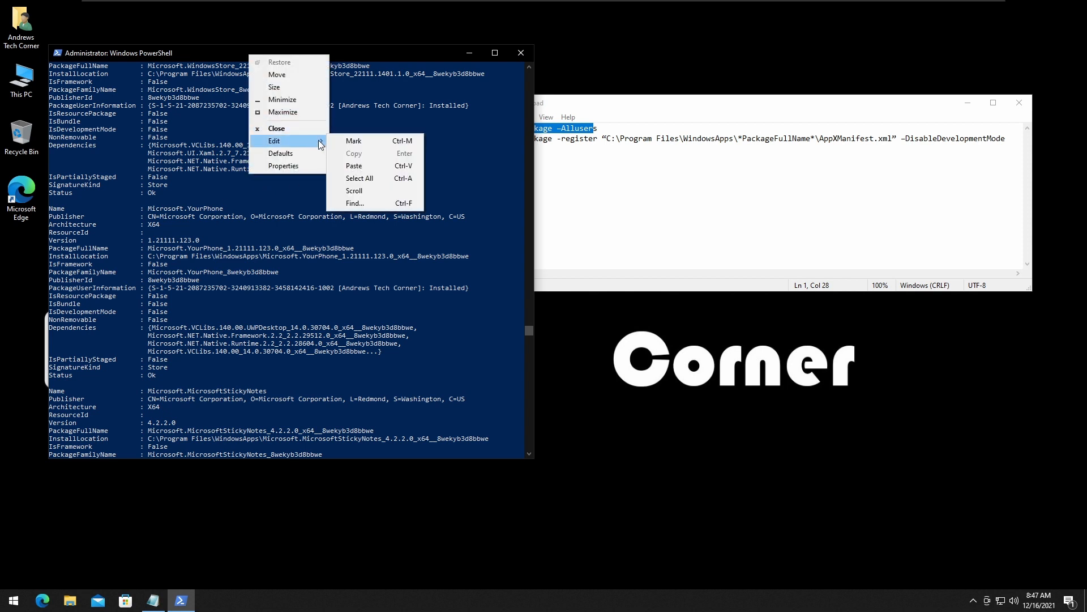
pyautogui.moveTo(301, 112)
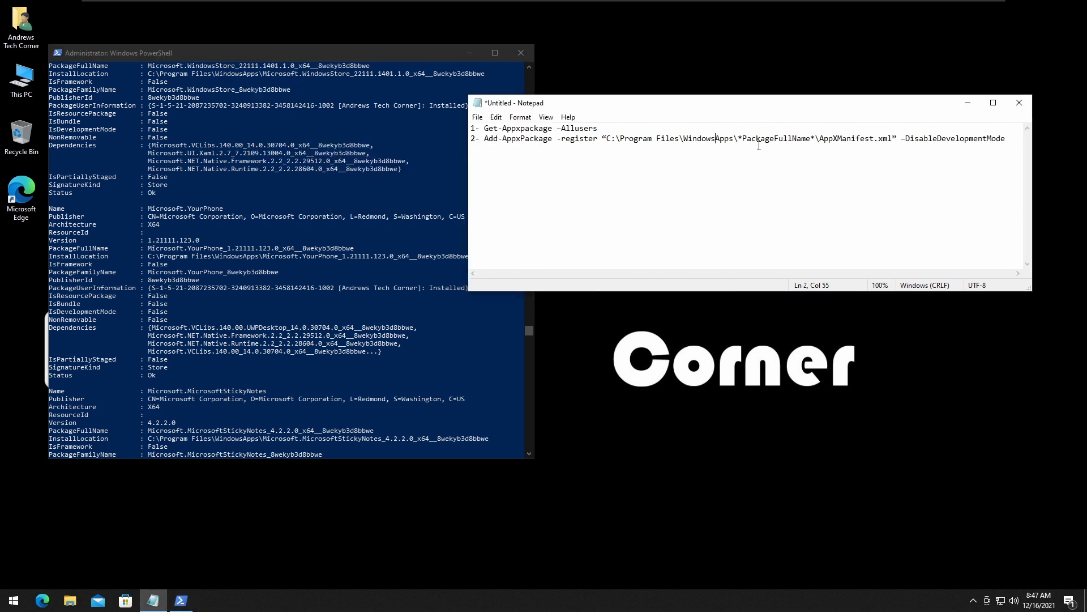
# Replace the placeholder with Microsoft.WindowsStore_22111.1401.1.0_x64__8wekyb3d8bbwe and copy the completed command
pyautogui.doubleClick(755, 138)
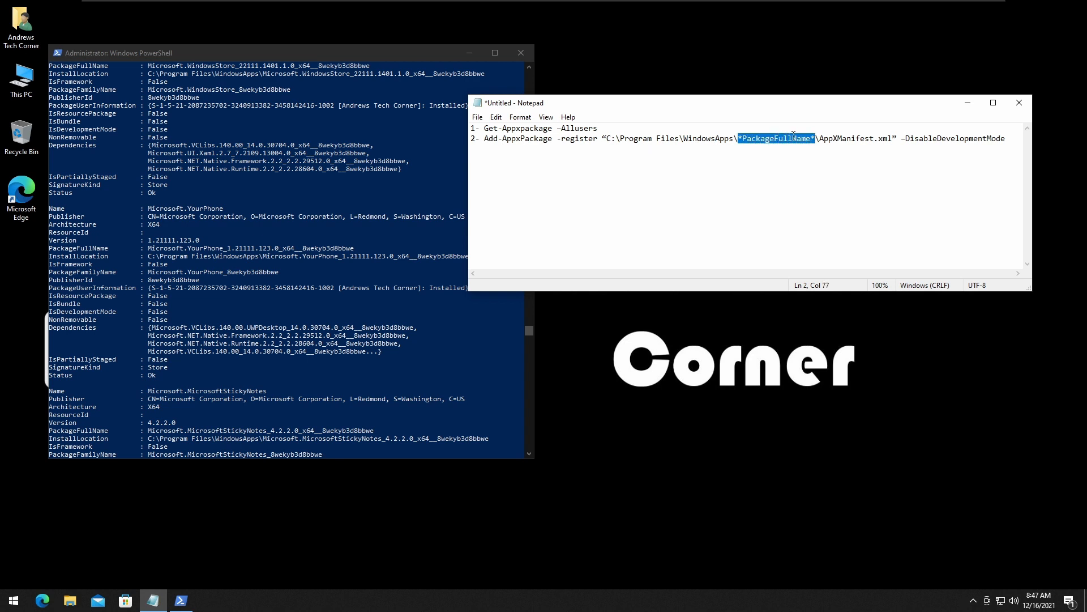
pyautogui.write('Microsoft.WindowsStore_22111.1401.1.0_x64__8wekyb3d8bbwe')
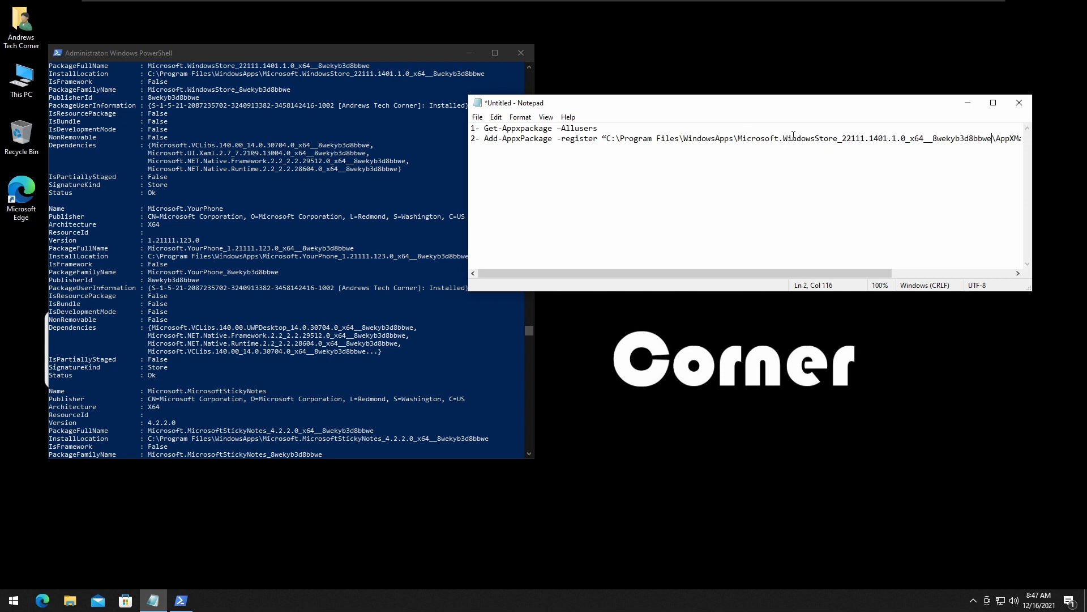
pyautogui.moveTo(566, 237)
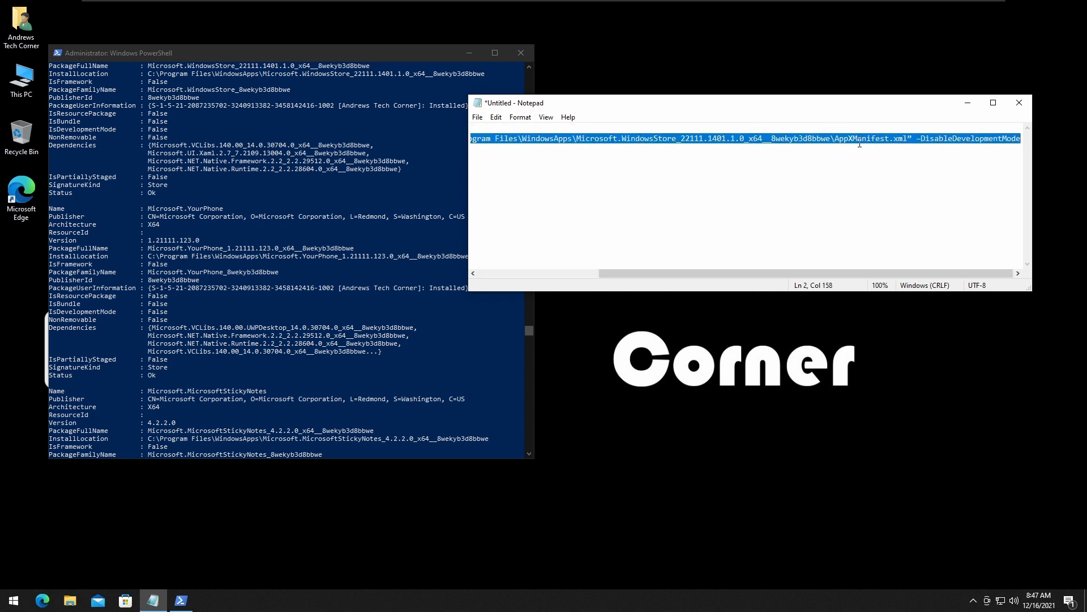
pyautogui.rightClick(860, 144)
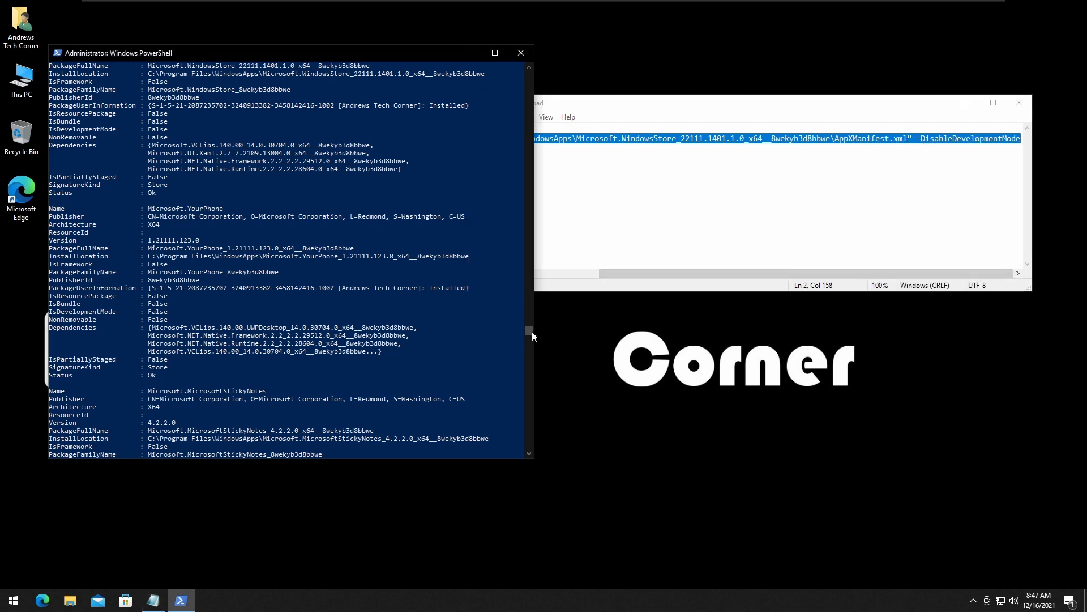
# Enlarge the PowerShell window via its system menu after the Add-AppxPackage command runs
pyautogui.scroll(-3)
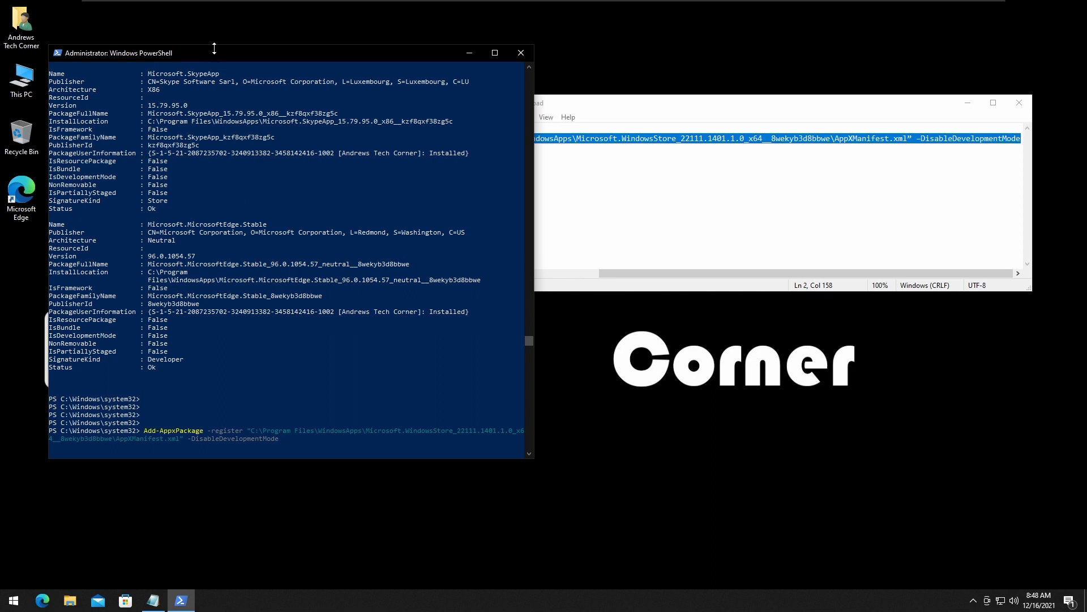
pyautogui.rightClick(139, 53)
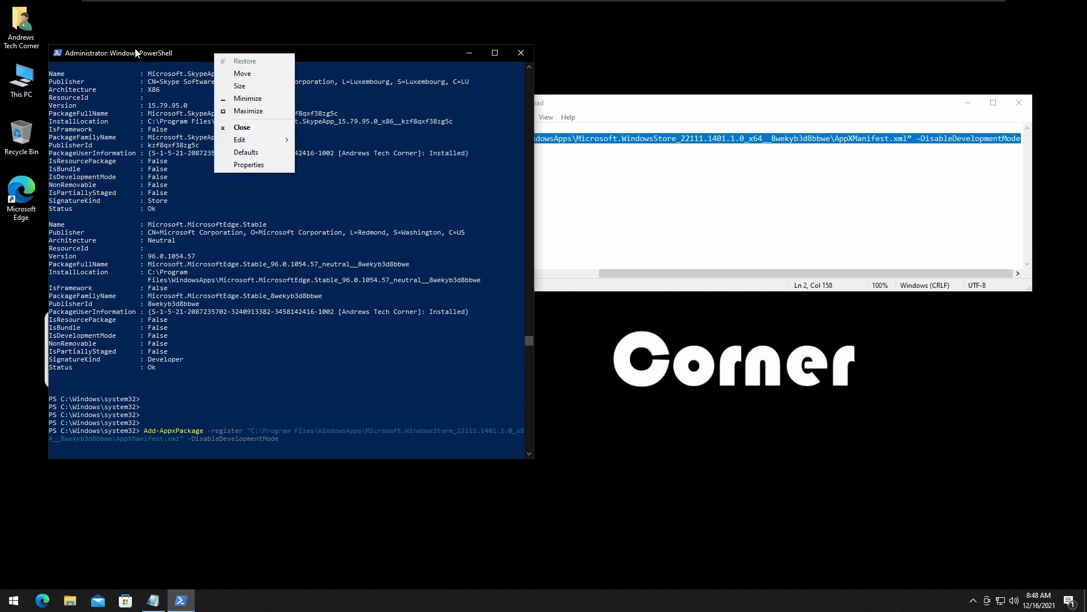
pyautogui.click(239, 141)
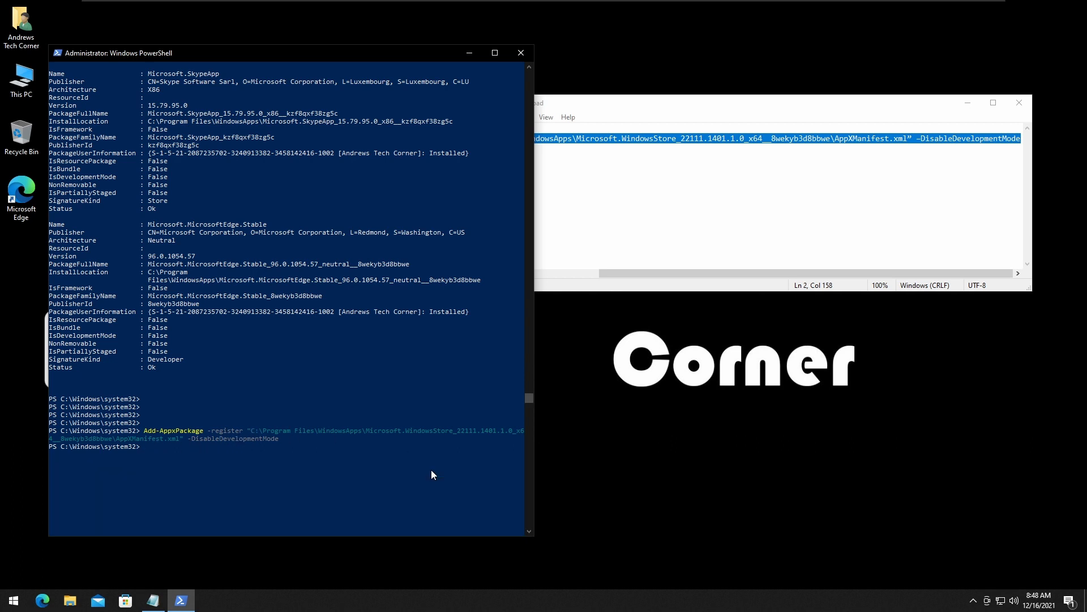
pyautogui.moveTo(339, 456)
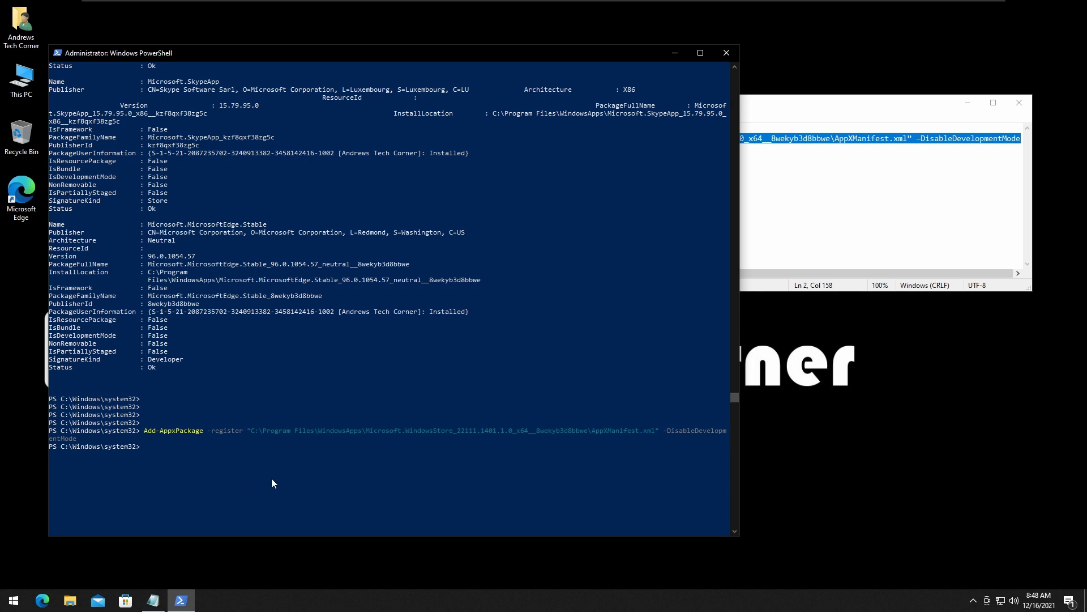
pyautogui.moveTo(524, 423)
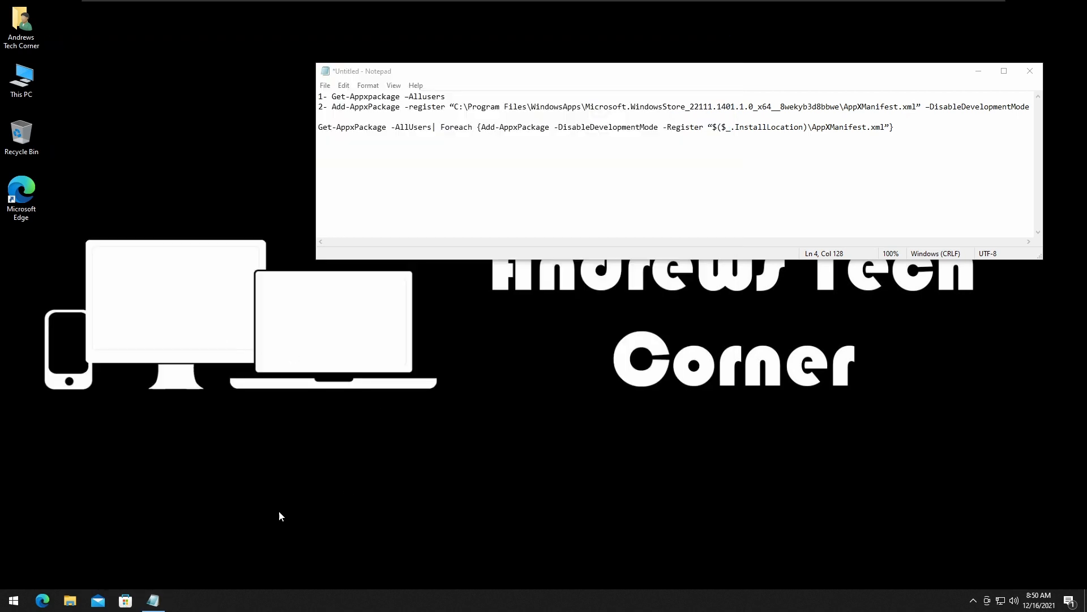
# Launch Windows PowerShell with administrator rights from the Start quick menu and confirm the UAC prompt
pyautogui.rightClick(11, 601)
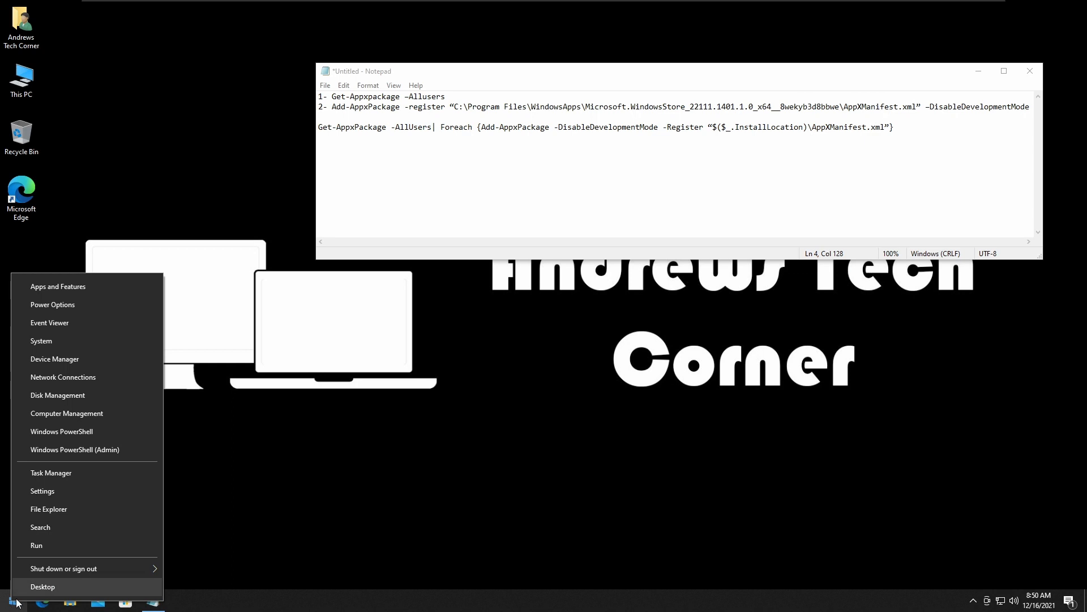
pyautogui.moveTo(95, 457)
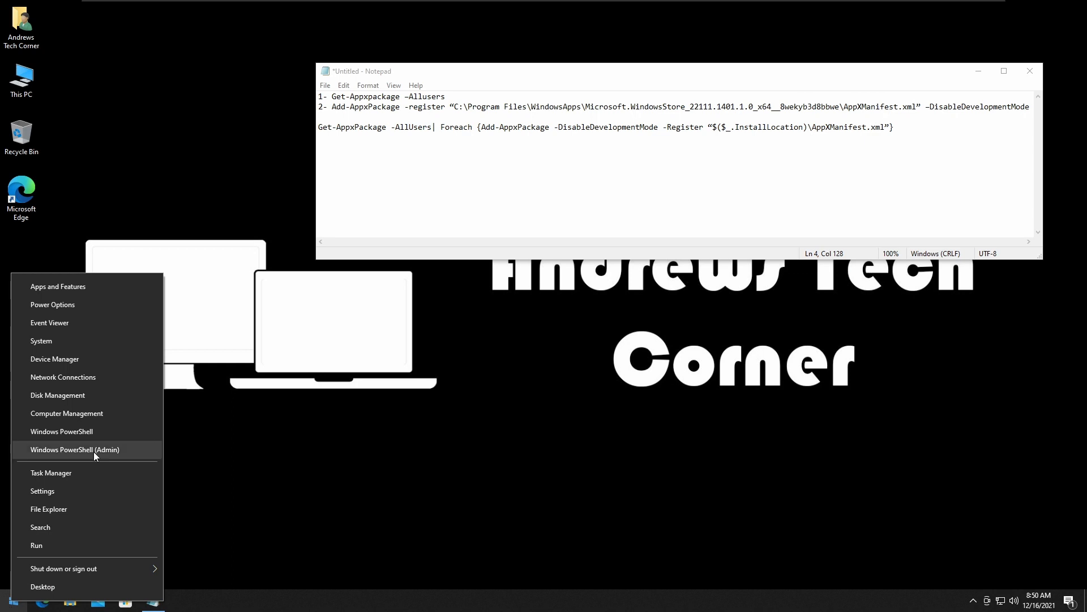
pyautogui.click(74, 449)
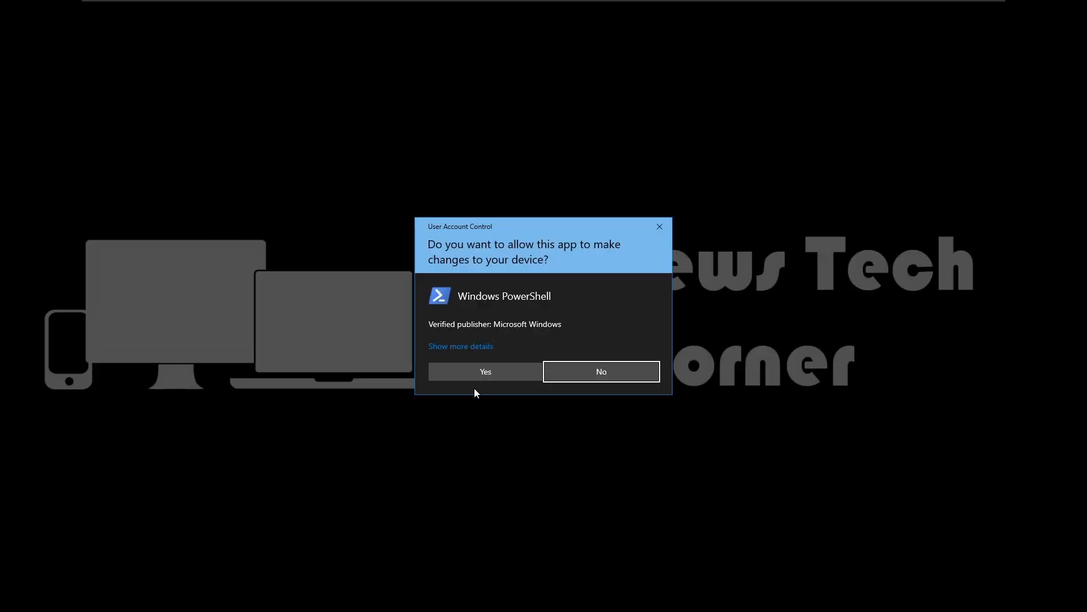
pyautogui.click(484, 371)
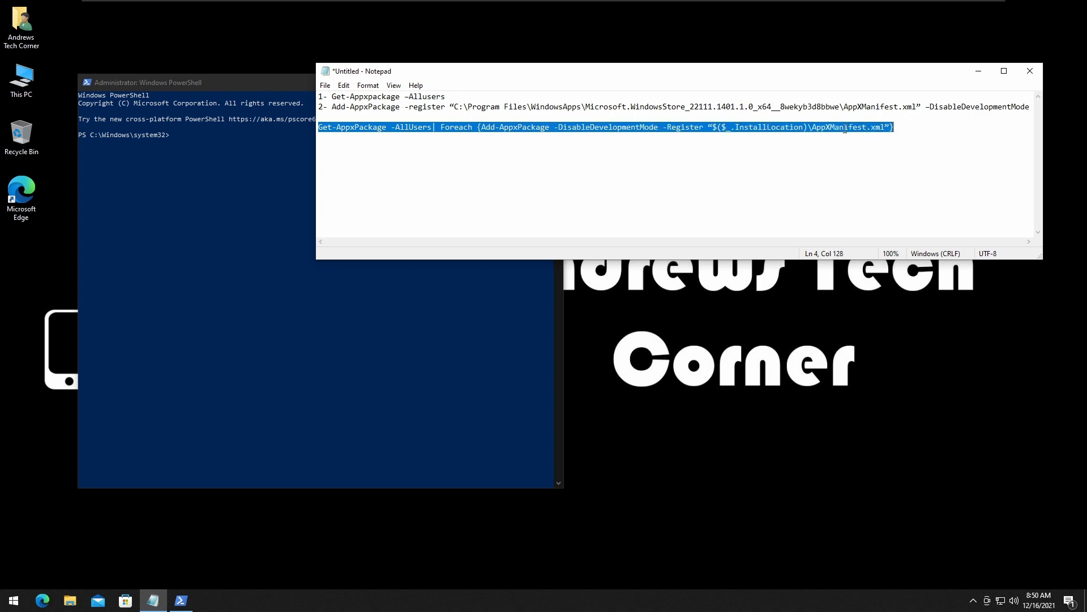
pyautogui.click(183, 196)
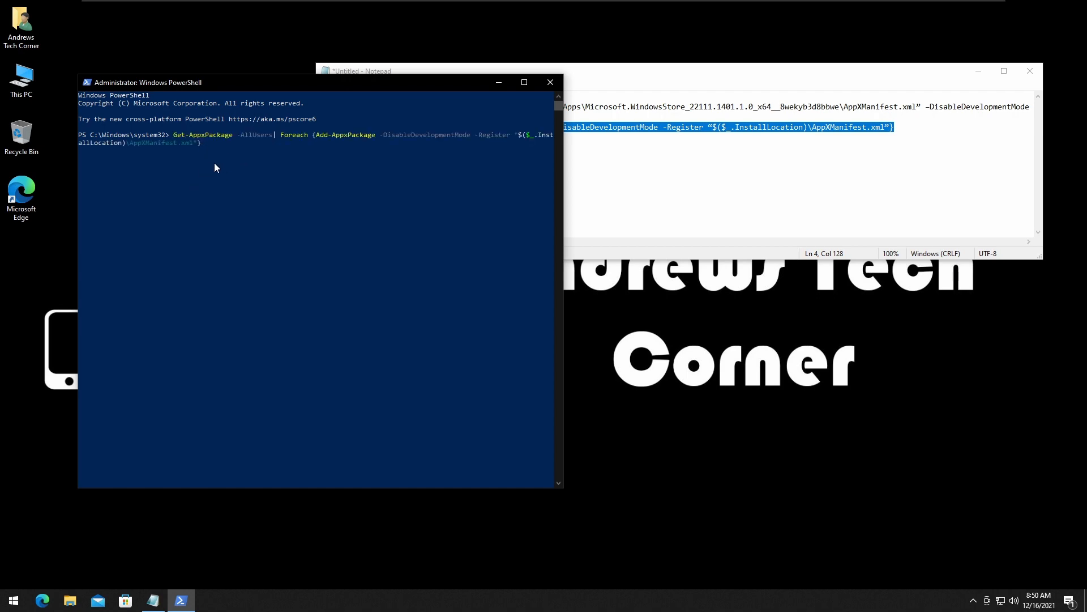
# Run the Get-AppxPackage Foreach re-register command for all users, then close the console
pyautogui.press('Return')
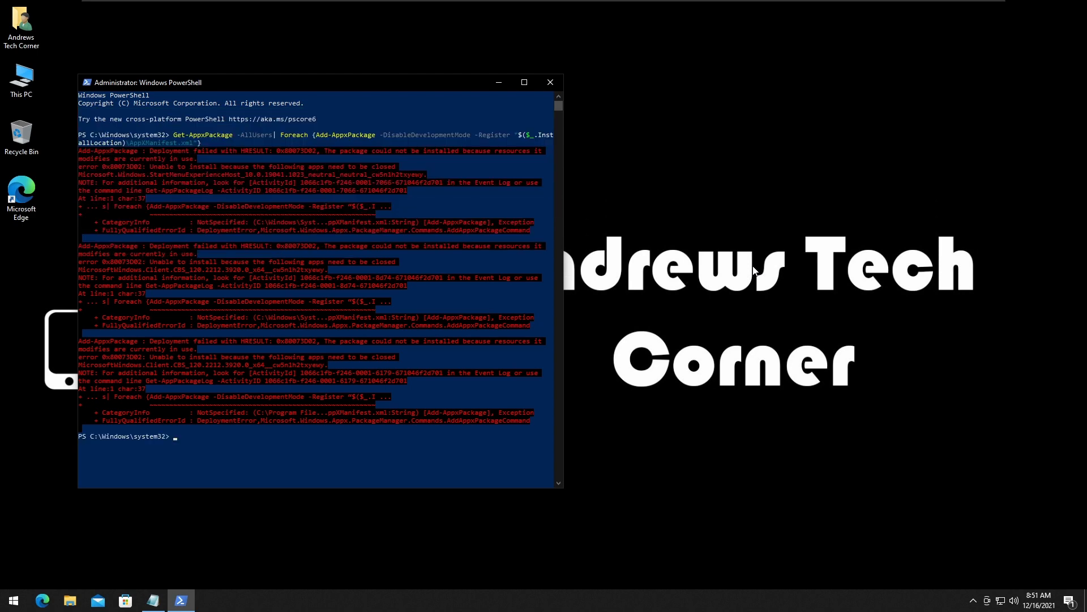
pyautogui.click(265, 459)
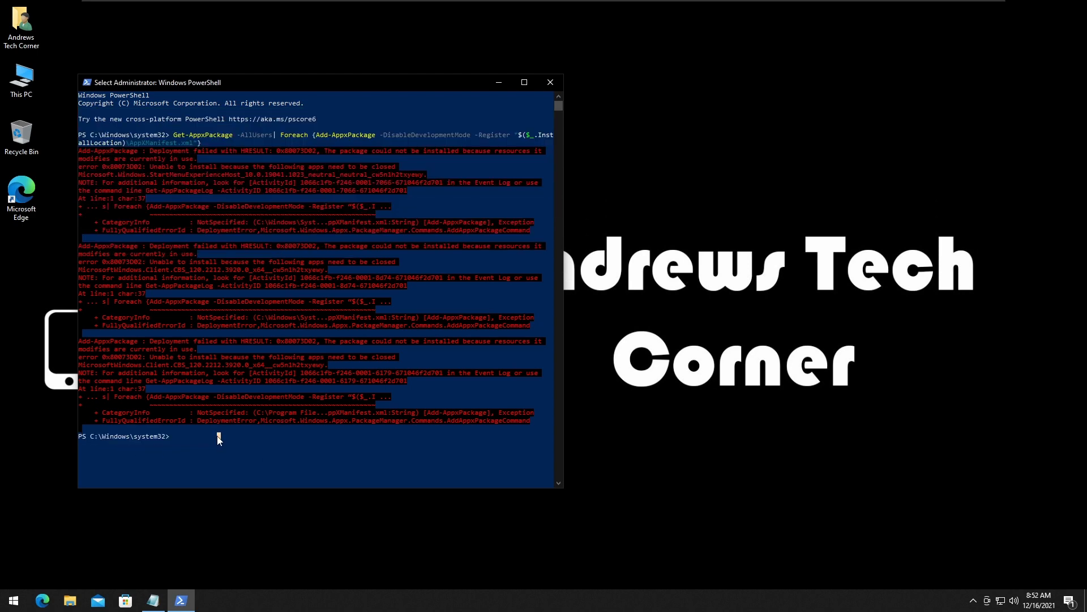
pyautogui.moveTo(262, 353)
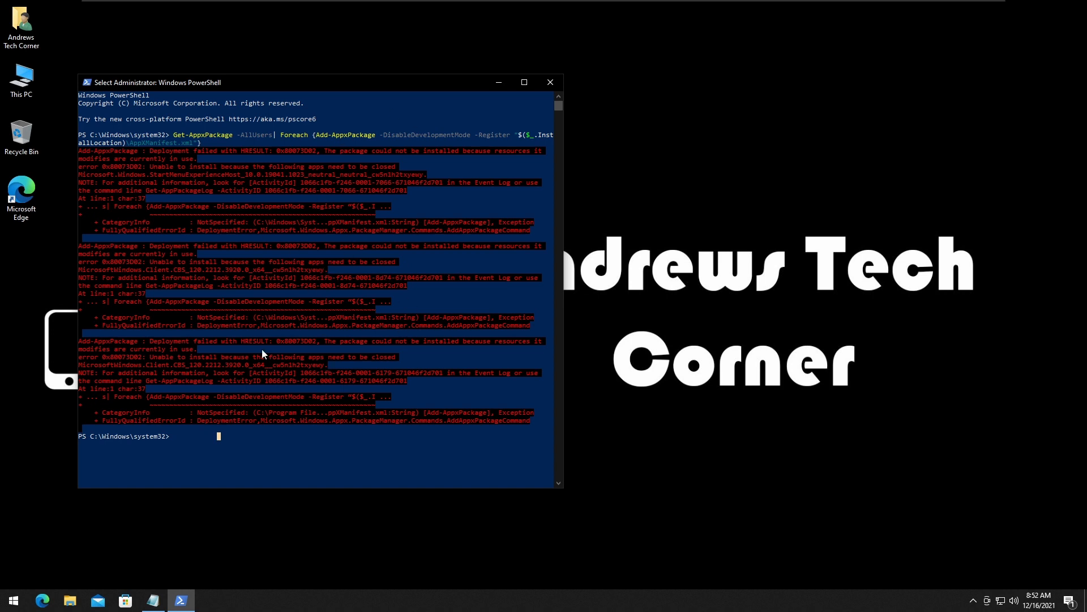
pyautogui.moveTo(552, 83)
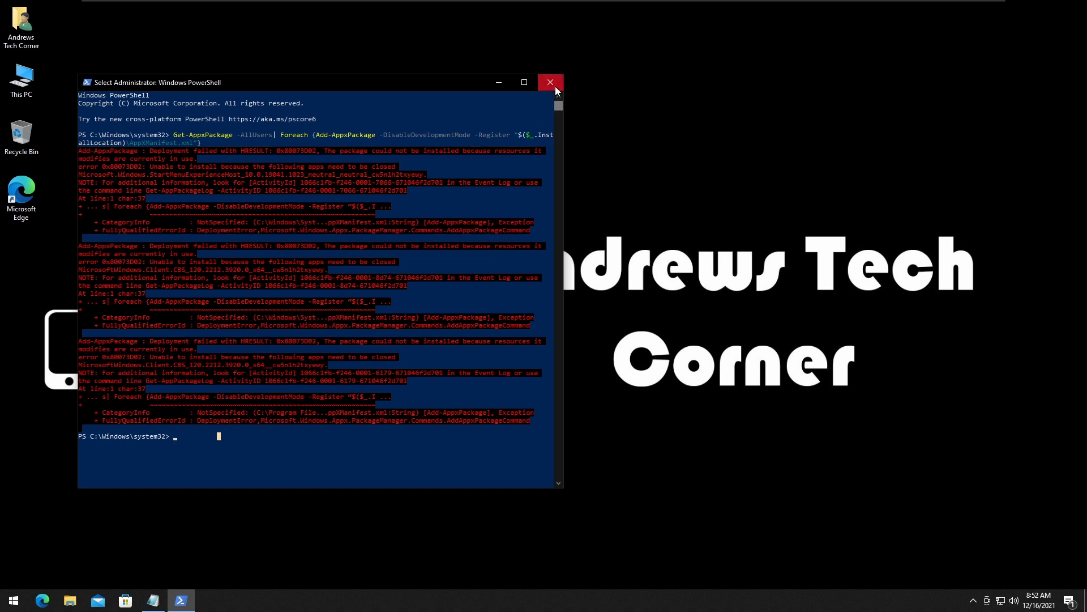
pyautogui.click(551, 82)
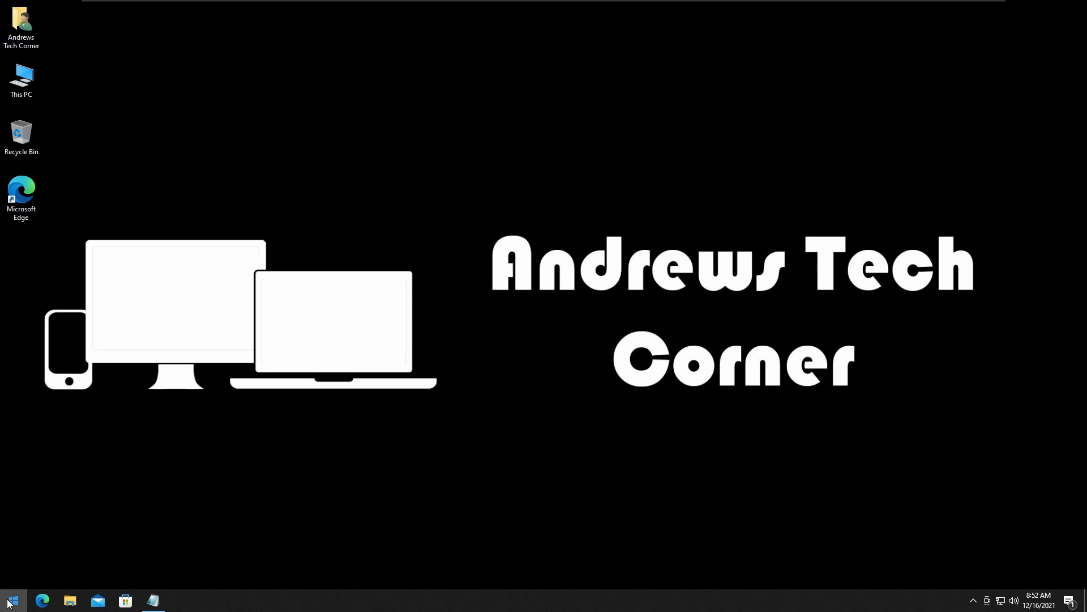
pyautogui.moveTo(534, 239)
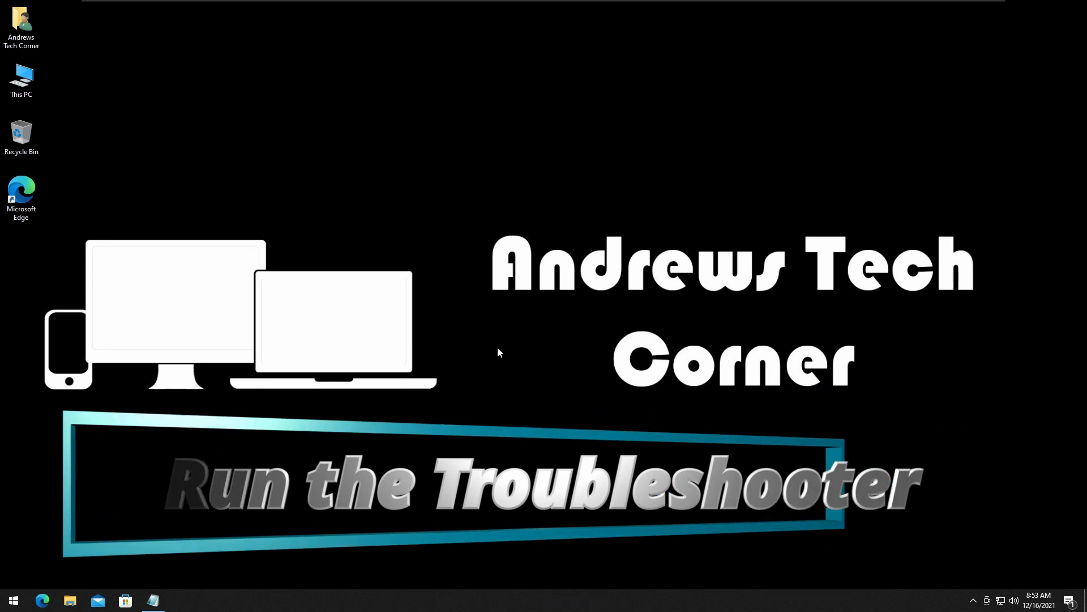
# Search Start for 'troubleshoot settings' to reach the Troubleshoot settings page
pyautogui.click(13, 600)
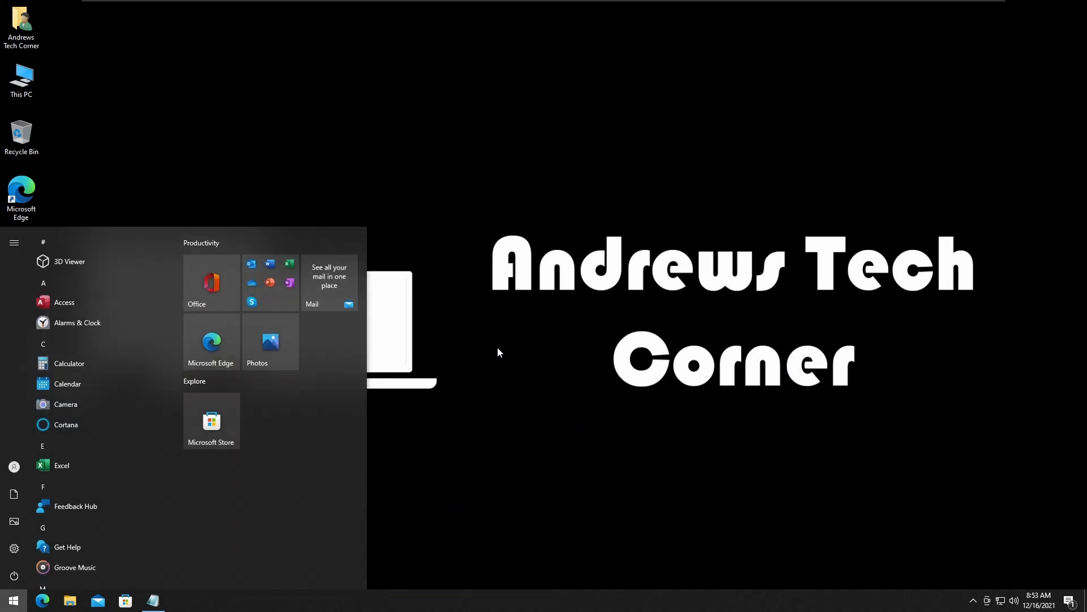
pyautogui.write('troubleshoot settings')
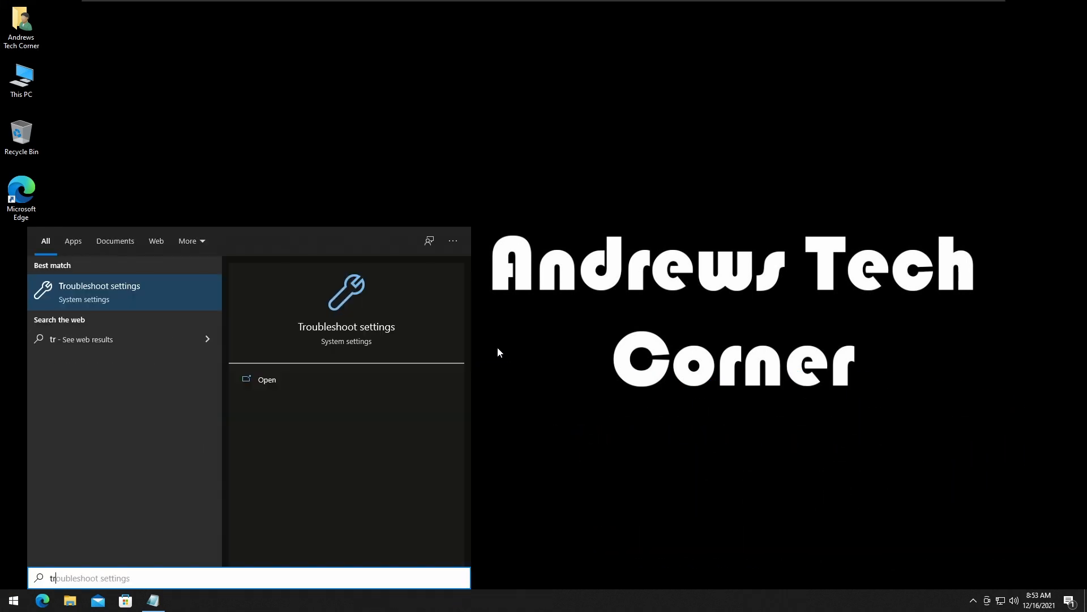
pyautogui.write('ouble')
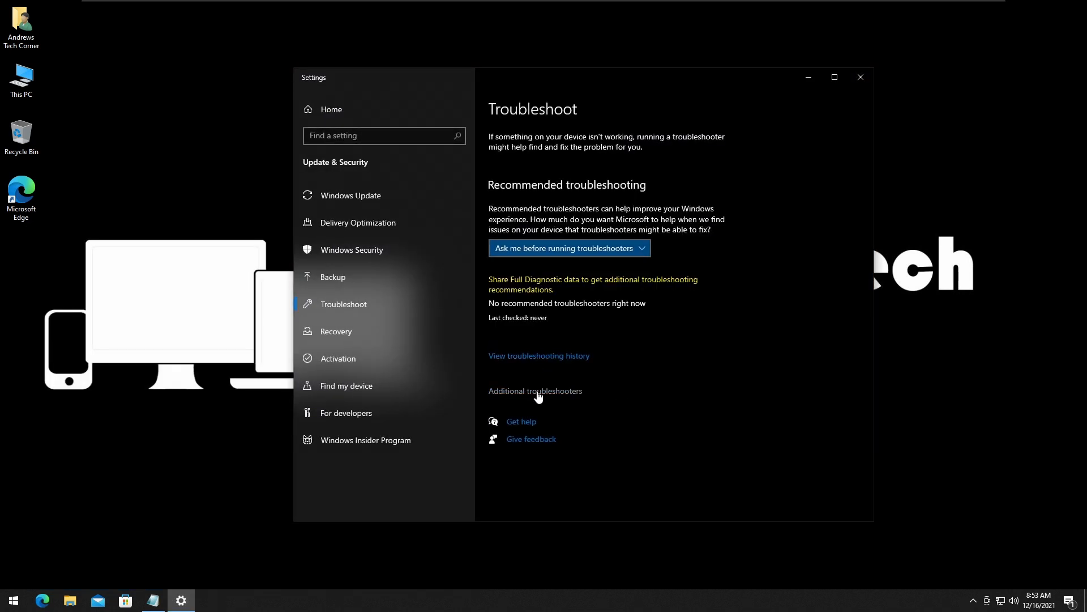
# Under Additional troubleshooters, select Windows Store Apps and run the troubleshooter
pyautogui.click(534, 391)
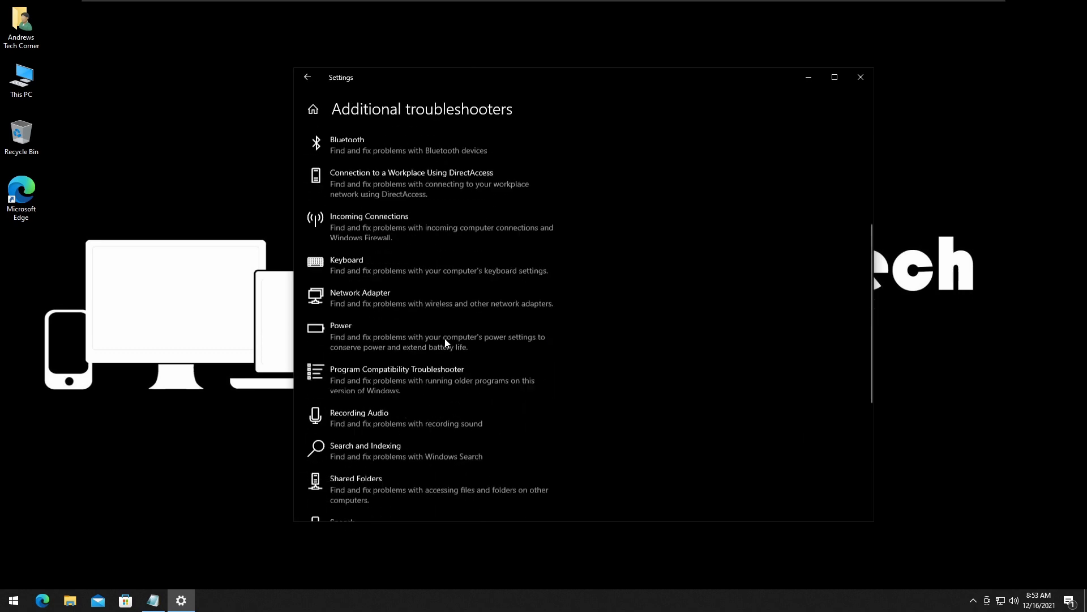
pyautogui.scroll(-3)
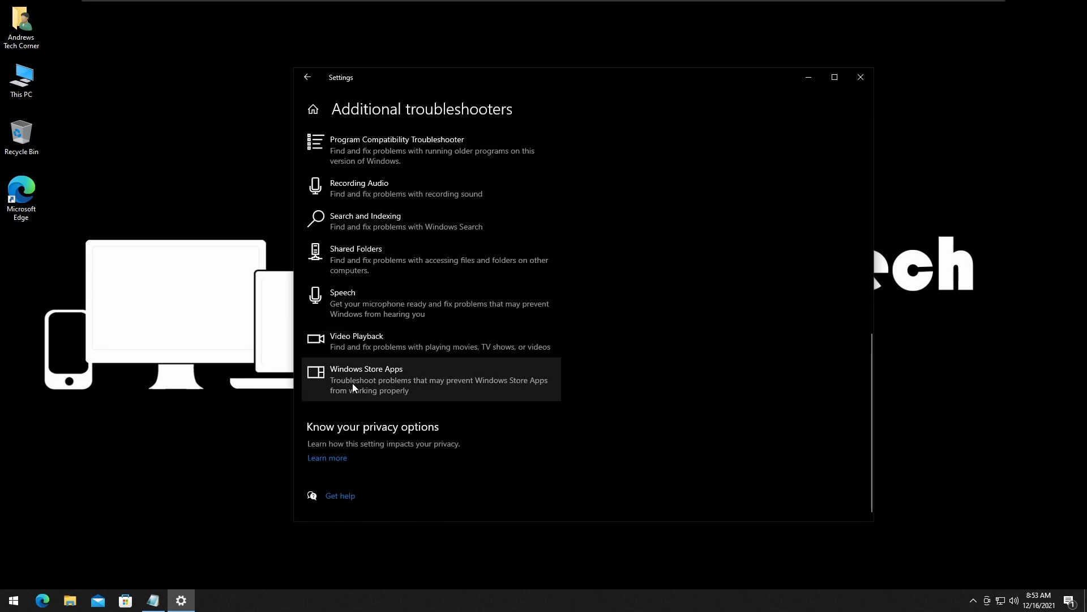
pyautogui.click(365, 378)
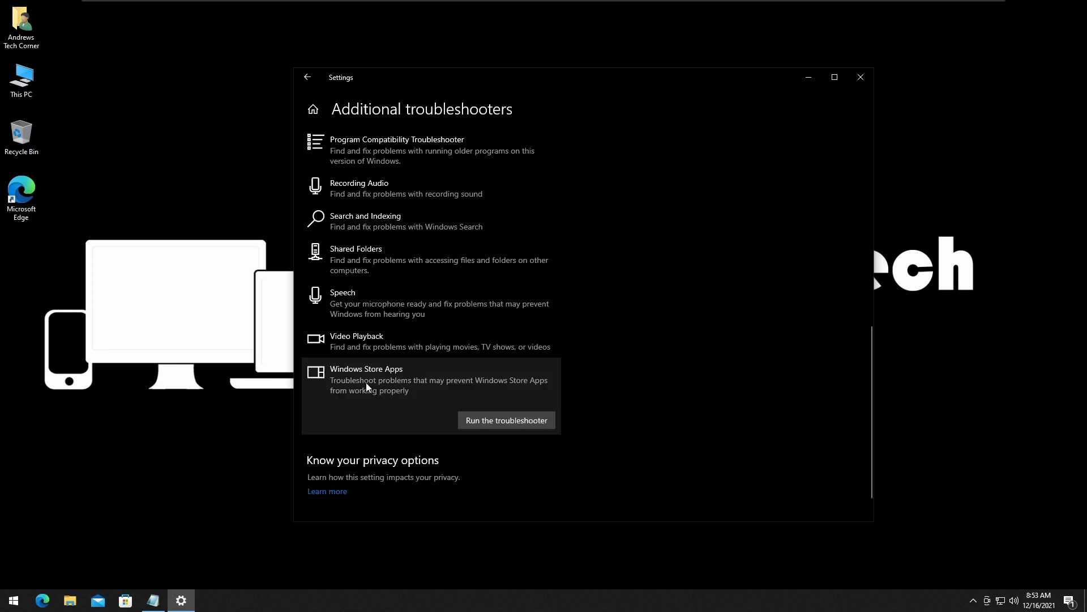
pyautogui.click(507, 421)
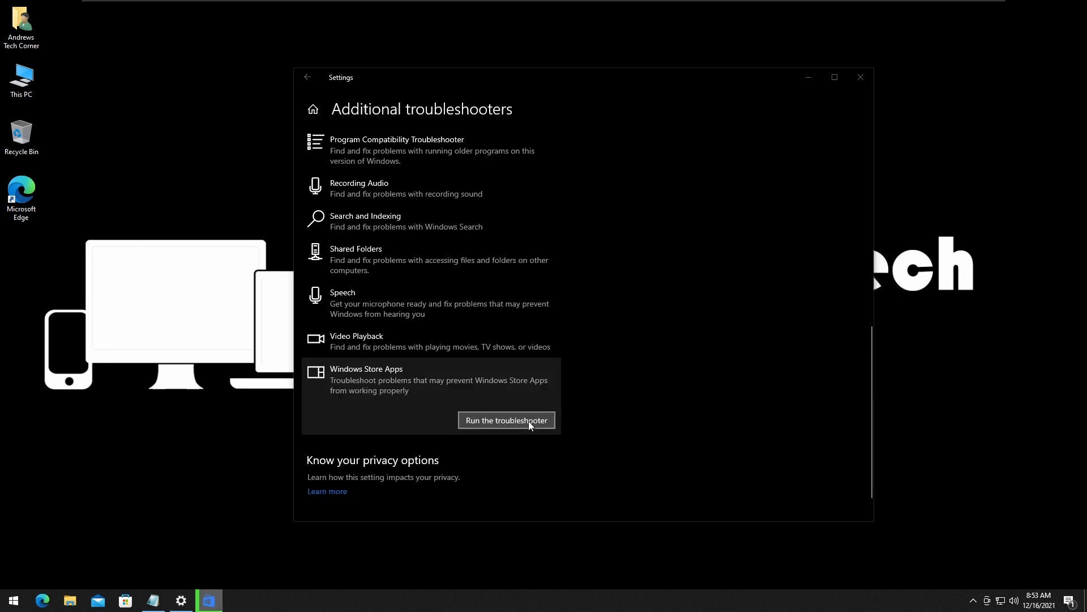
pyautogui.click(506, 419)
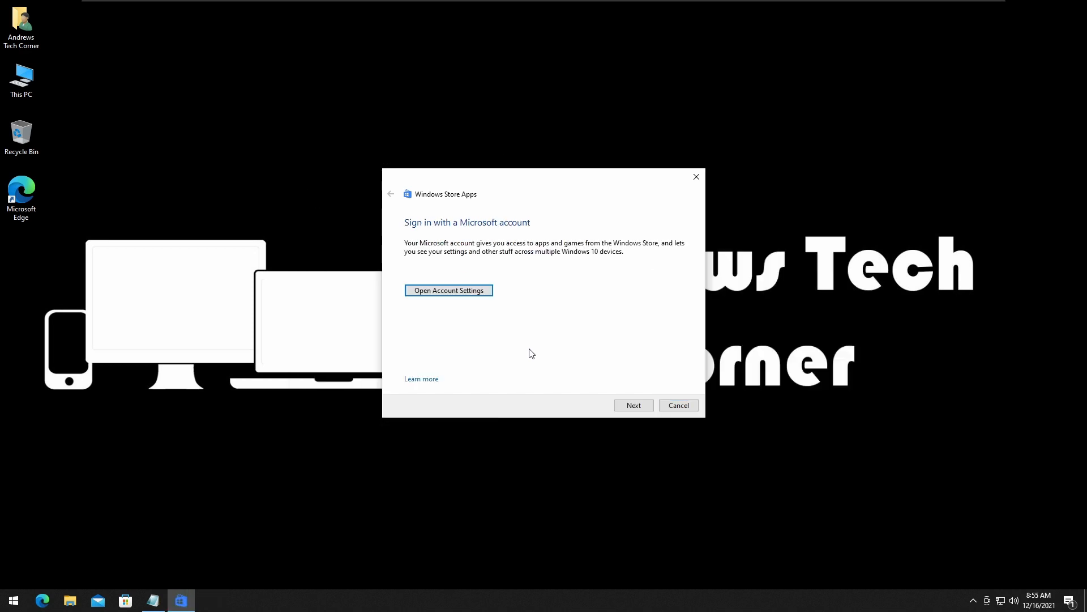
pyautogui.moveTo(477, 258)
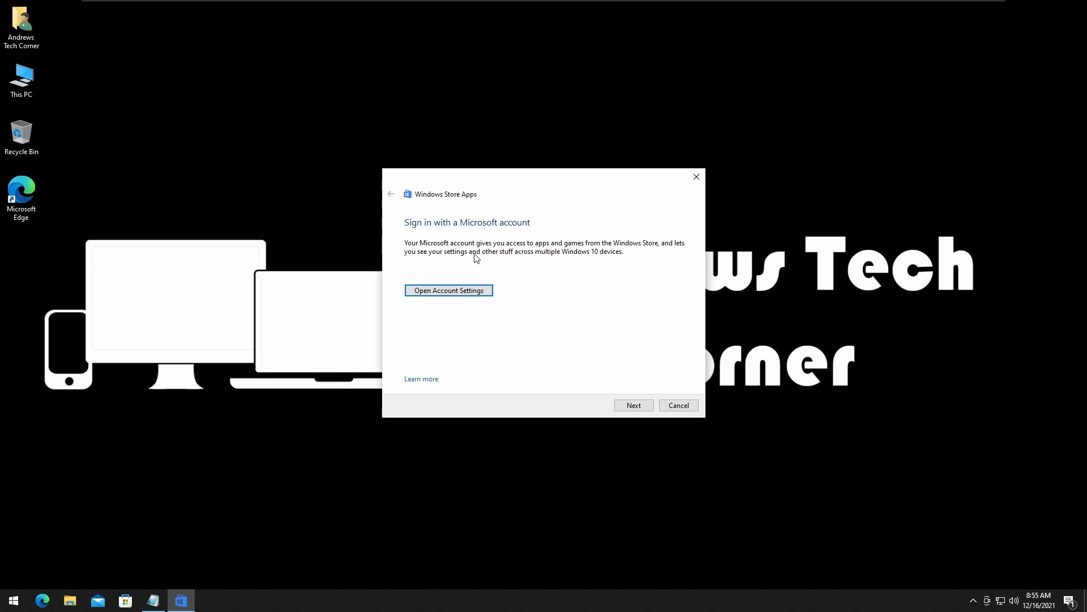
pyautogui.moveTo(573, 402)
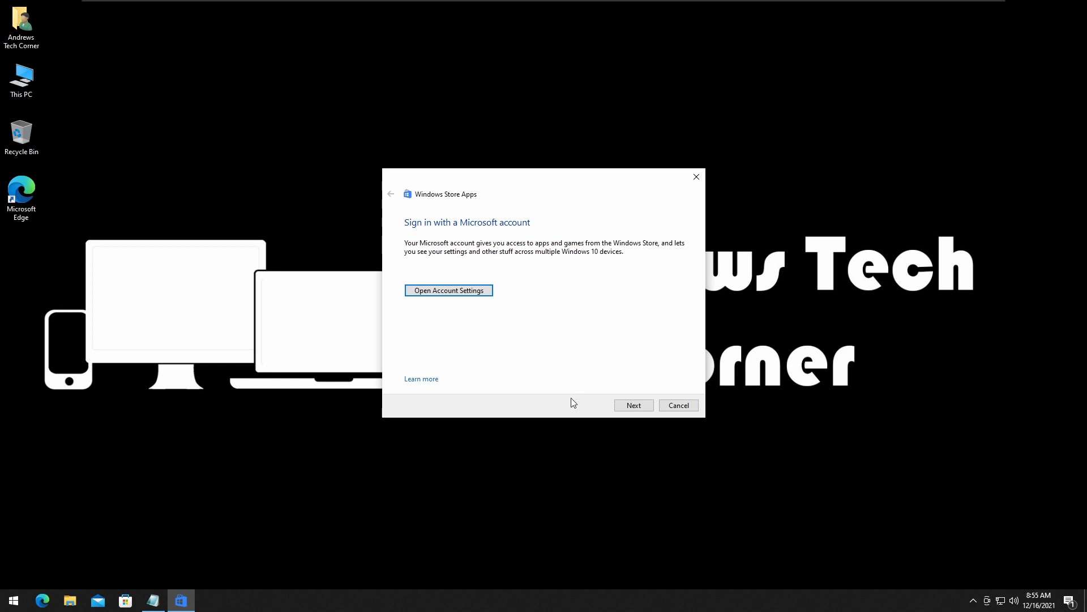
pyautogui.moveTo(608, 351)
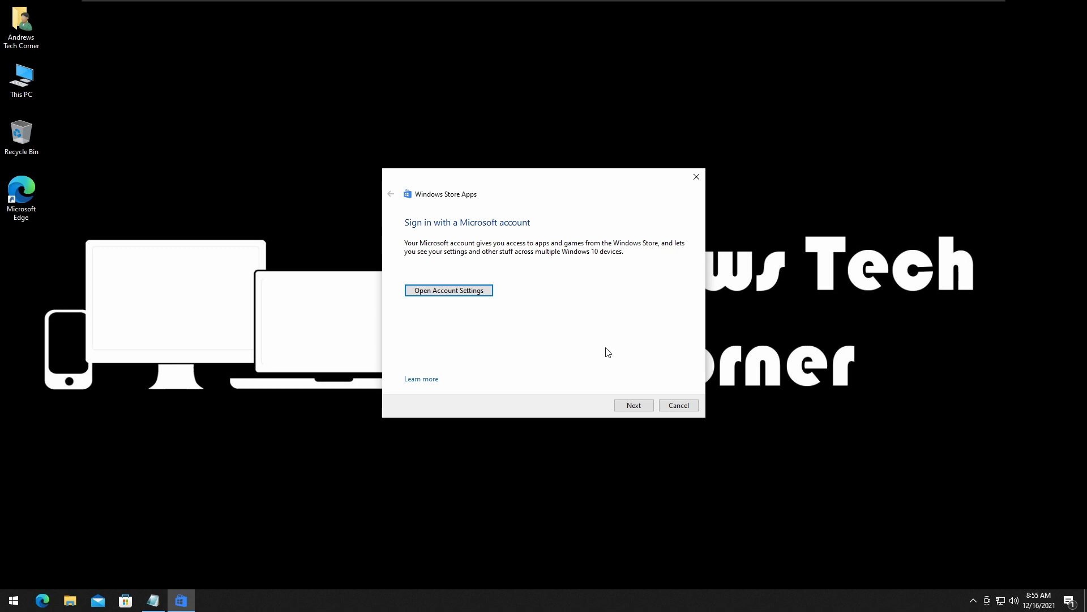
# Continue past the Microsoft account sign-in suggestion with Next so the scan proceeds
pyautogui.click(632, 406)
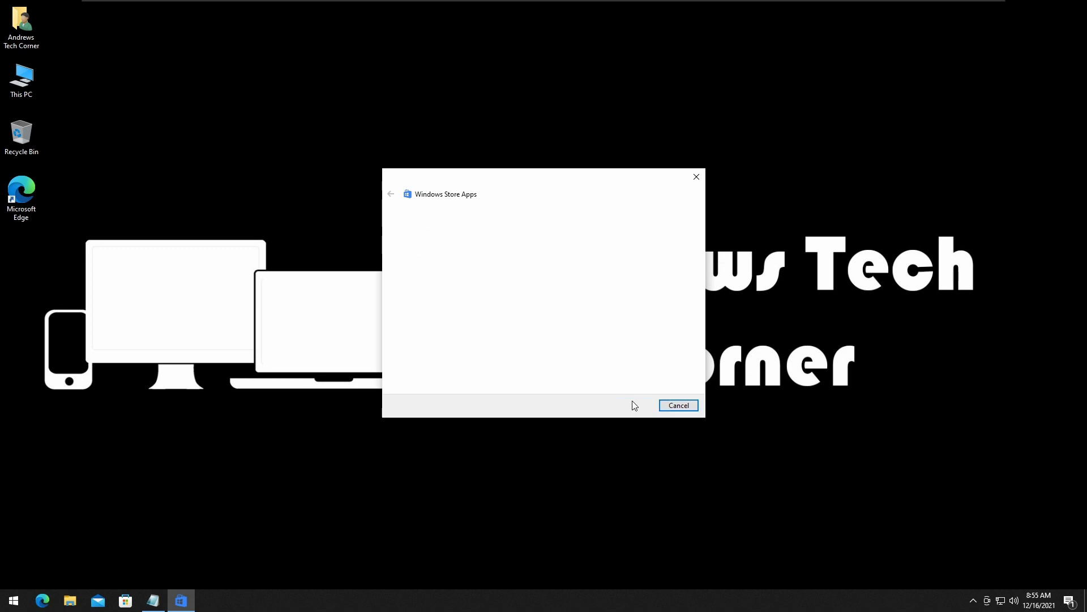